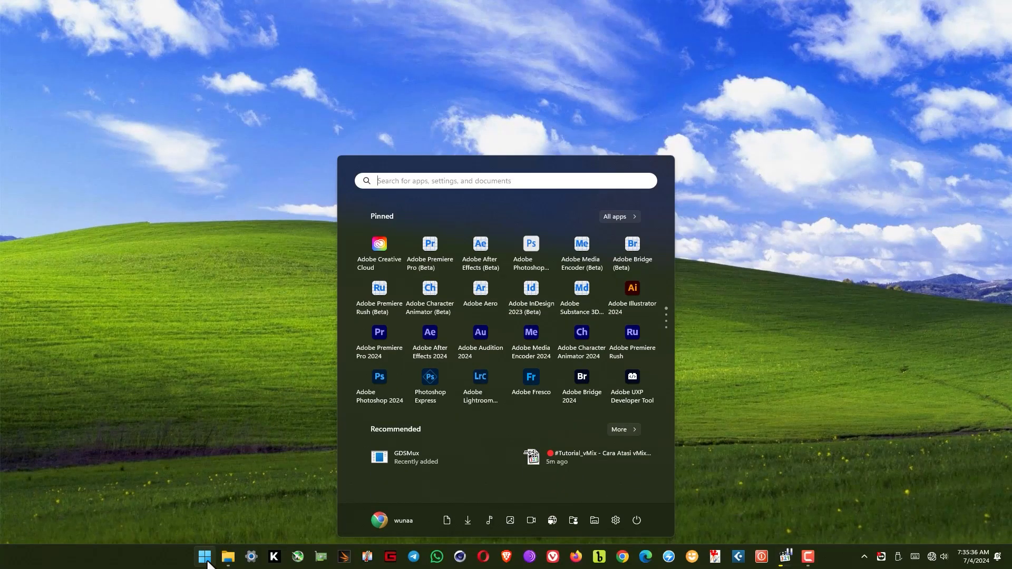
- Search the Start menu for 'vm' to bring up vMix (x64) as best match
type("vmi")
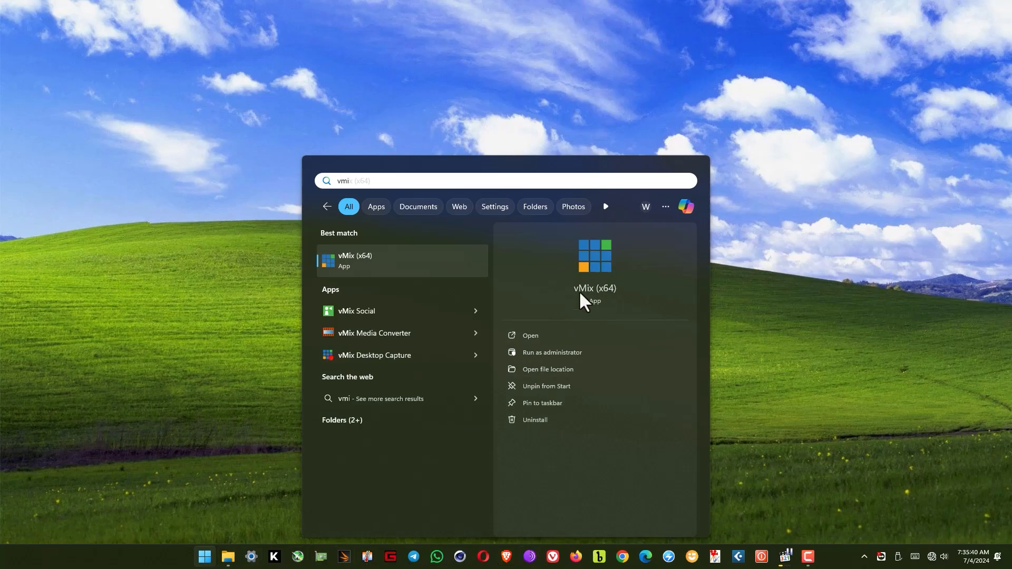
mouse_move(599, 276)
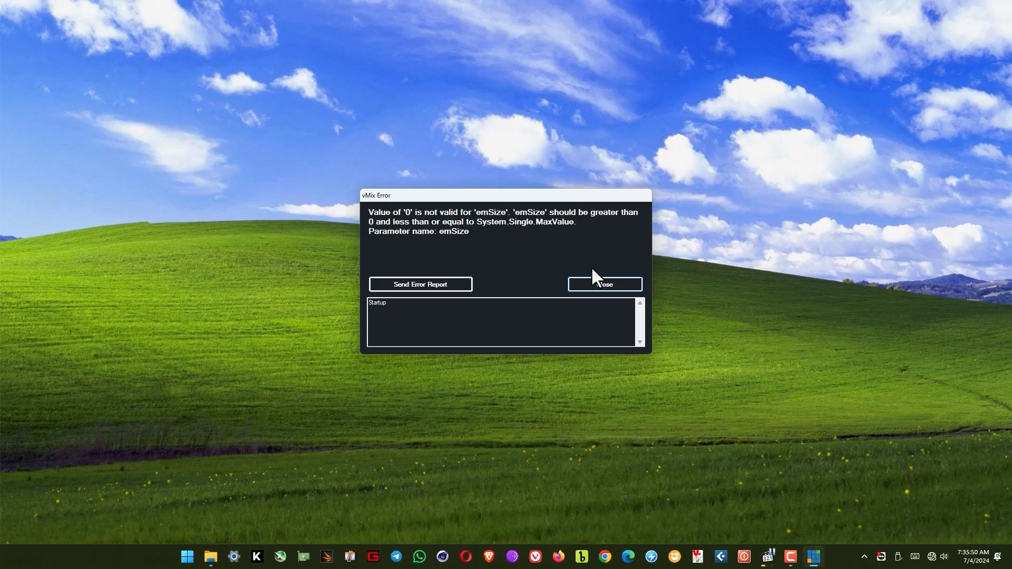
mouse_move(458, 249)
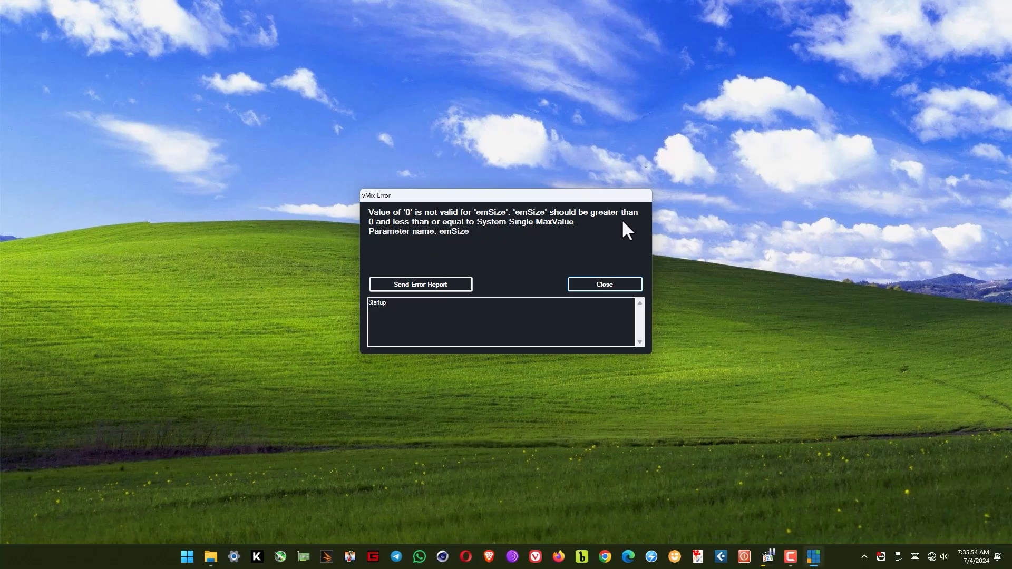
mouse_move(632, 319)
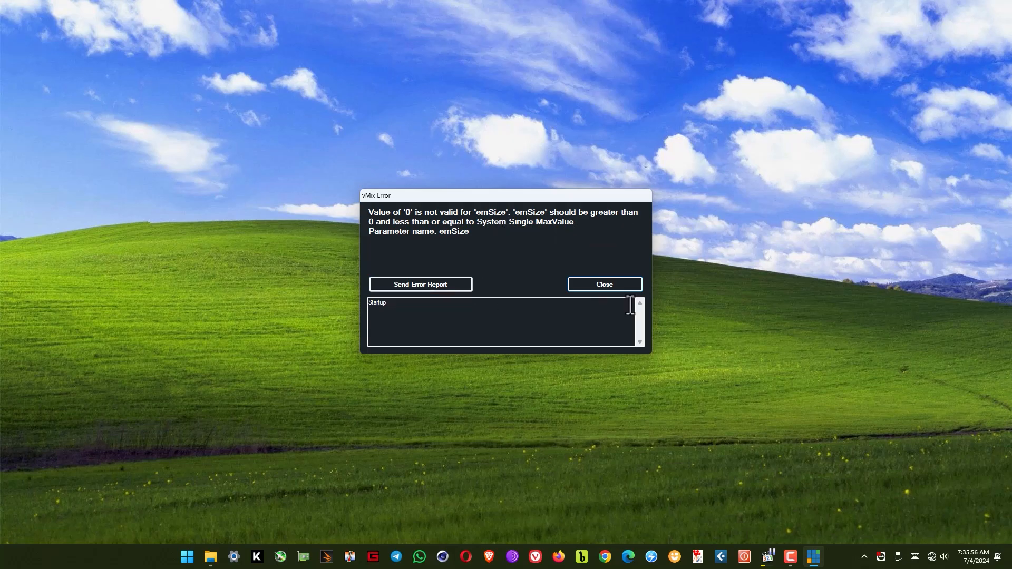
- Close the emSize error dialog so the vMix 26.0.0.40 splash screen appears
left_click(605, 284)
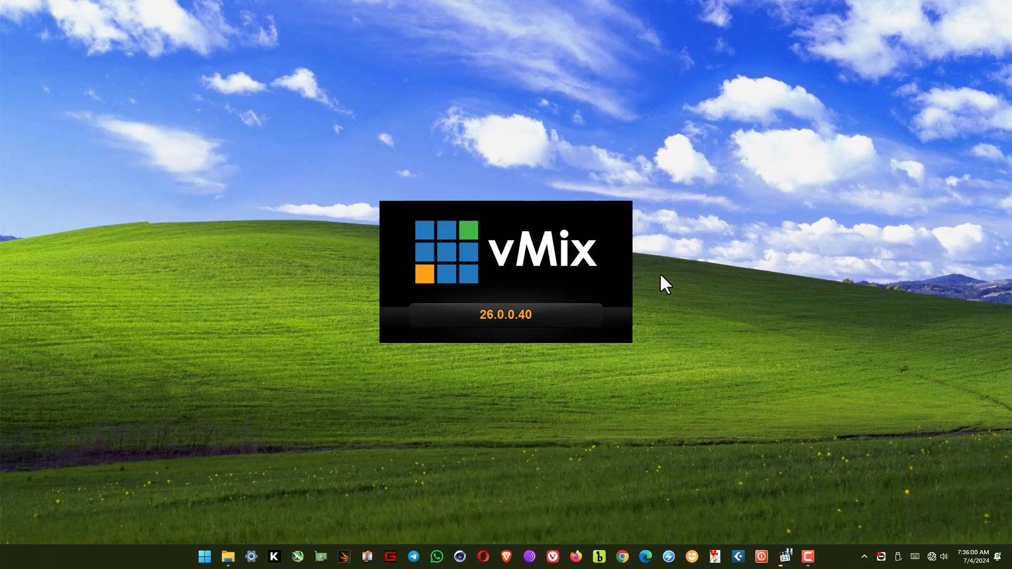
mouse_move(648, 290)
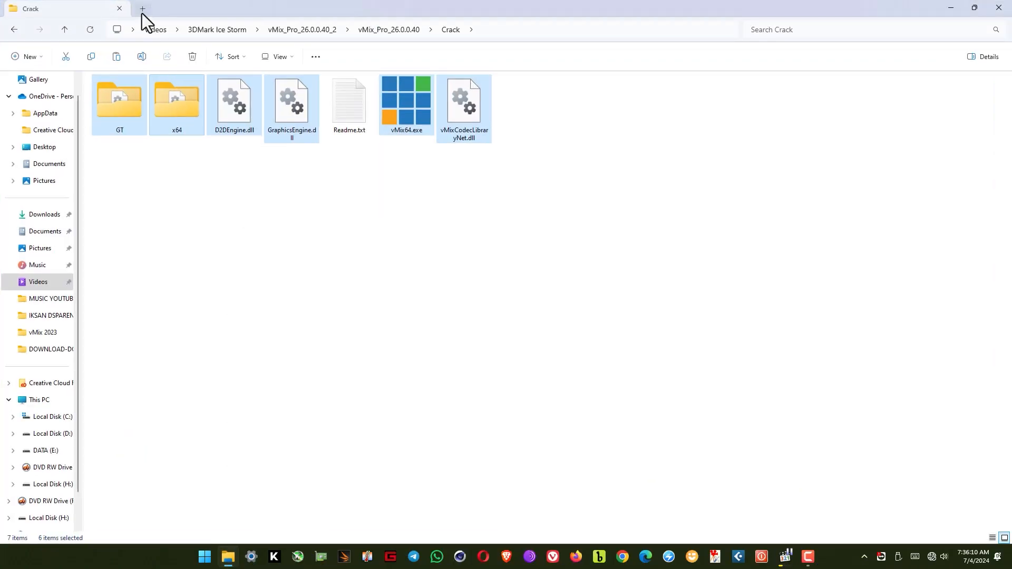
- Open the C: drive user profile folder in a new tab, showing hidden items like AppData
left_click(142, 9)
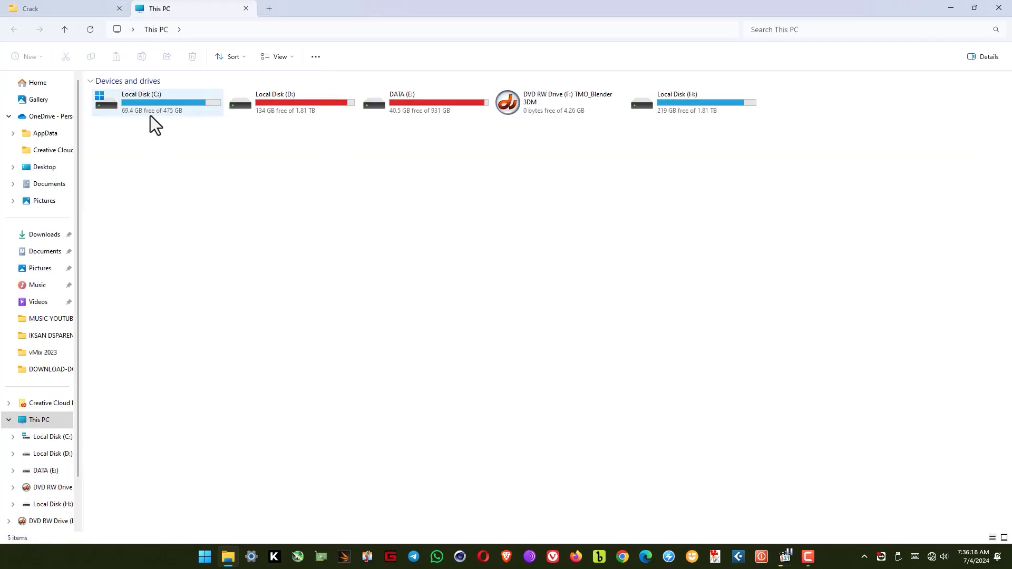
mouse_move(157, 117)
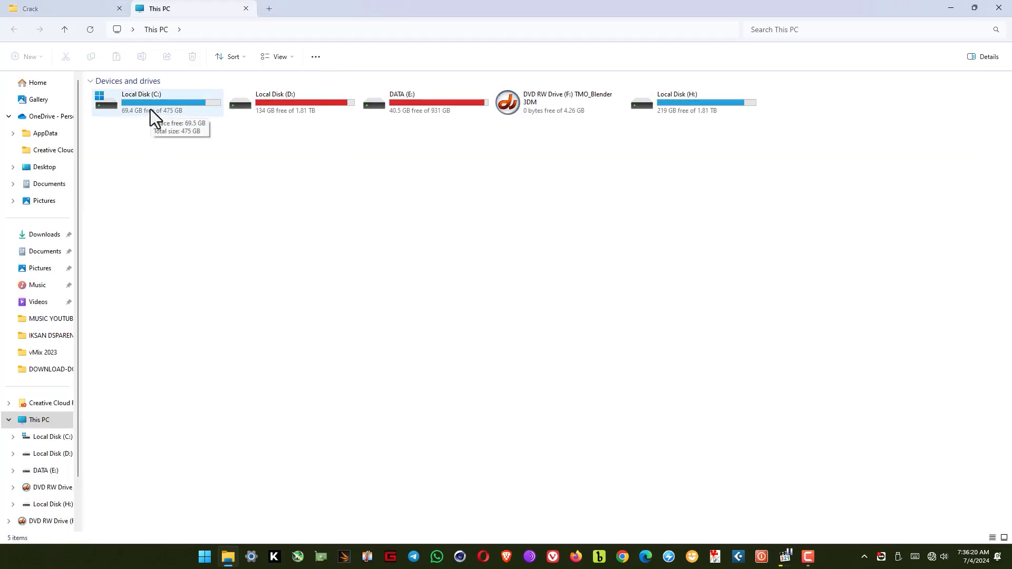
double_click(153, 103)
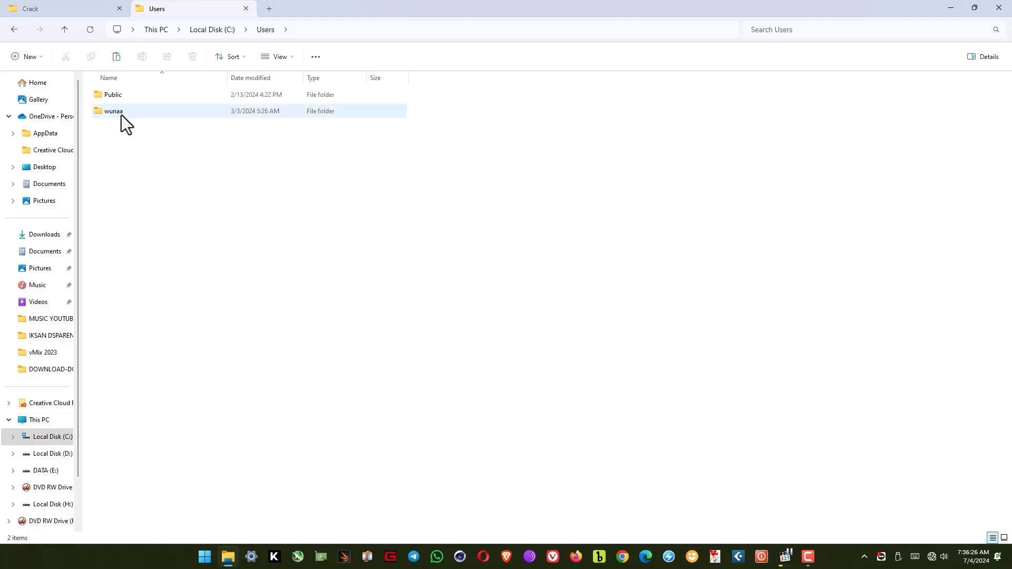
double_click(113, 110)
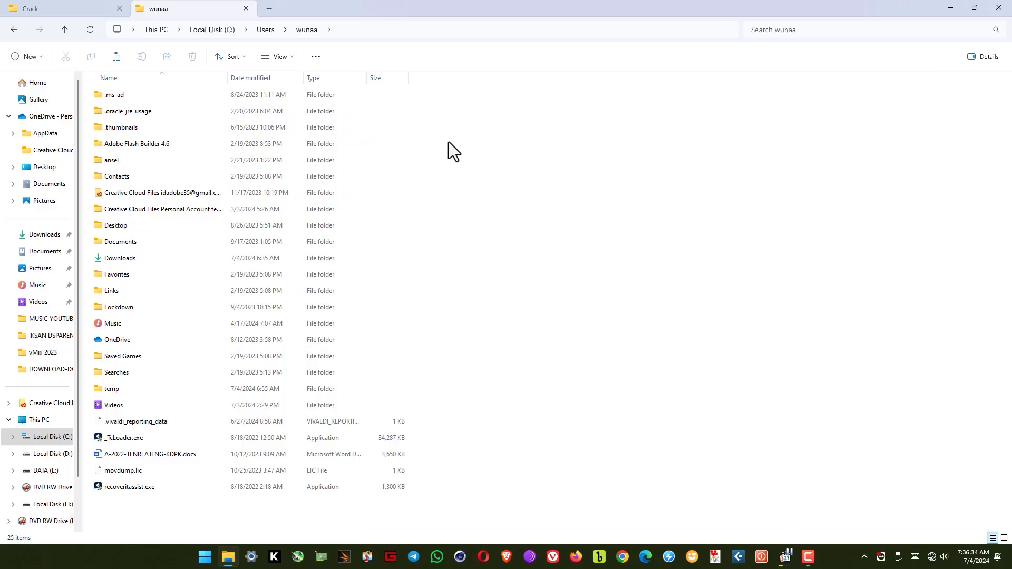
mouse_move(286, 68)
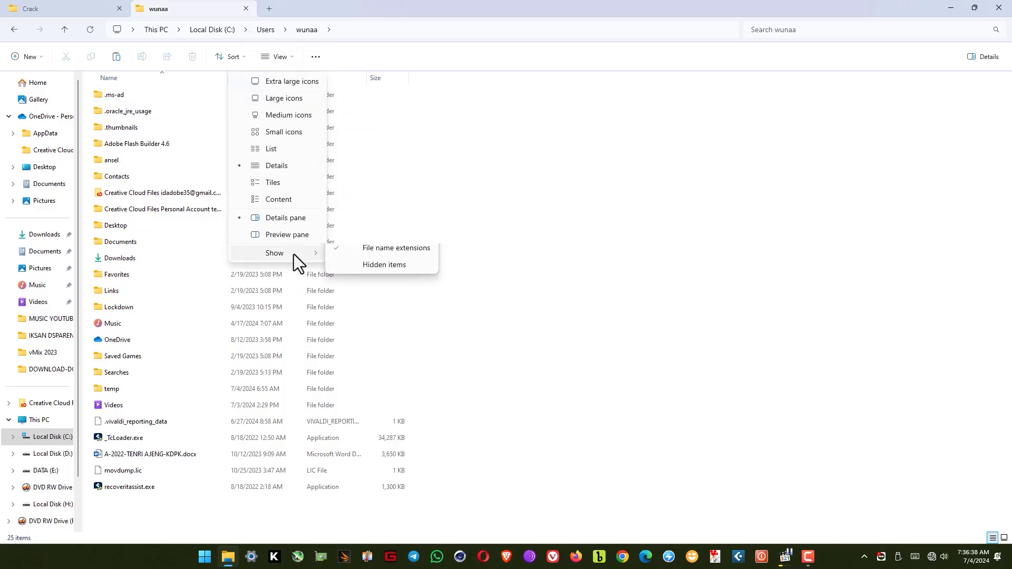
mouse_move(384, 334)
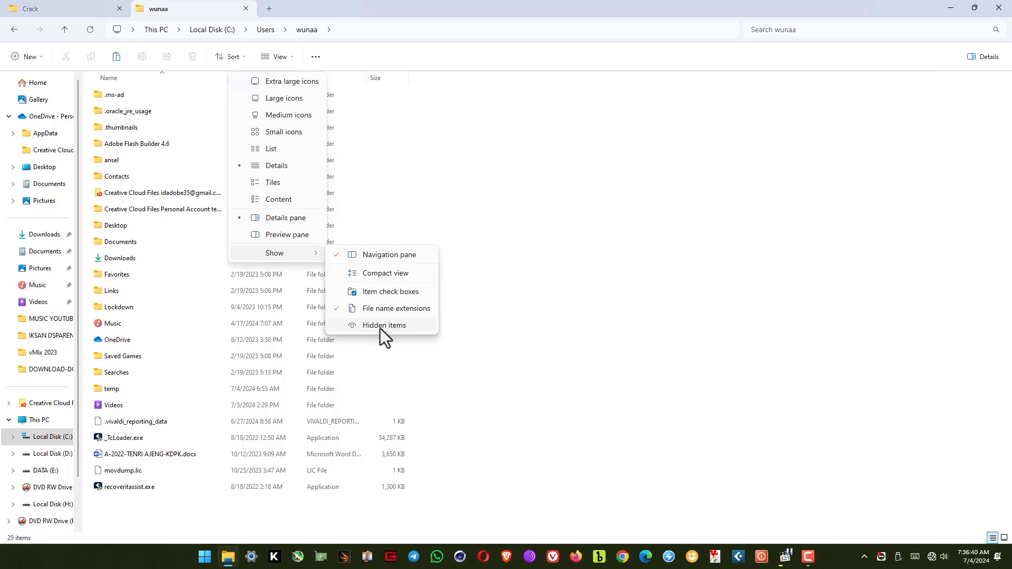
left_click(384, 325)
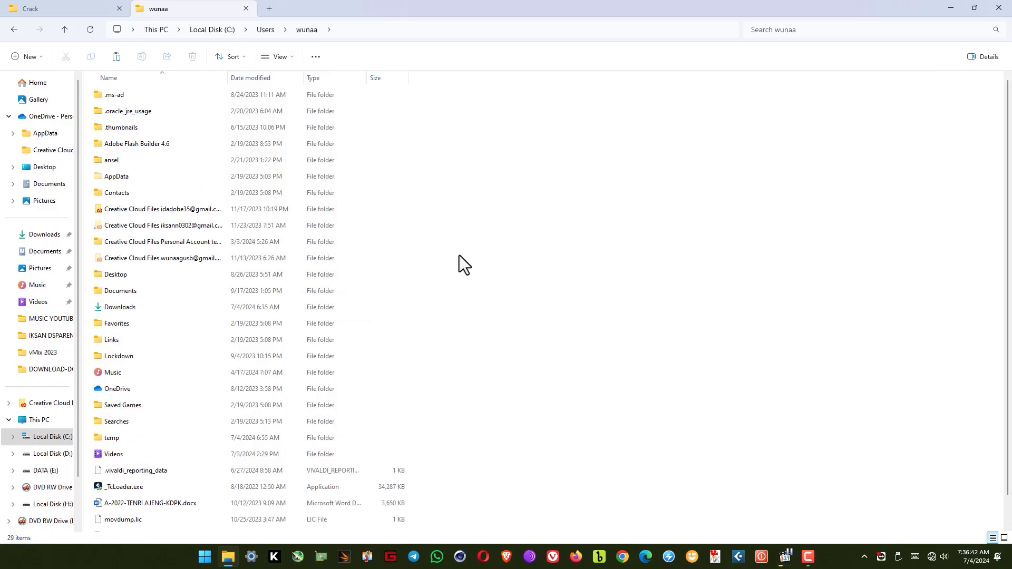
right_click(465, 264)
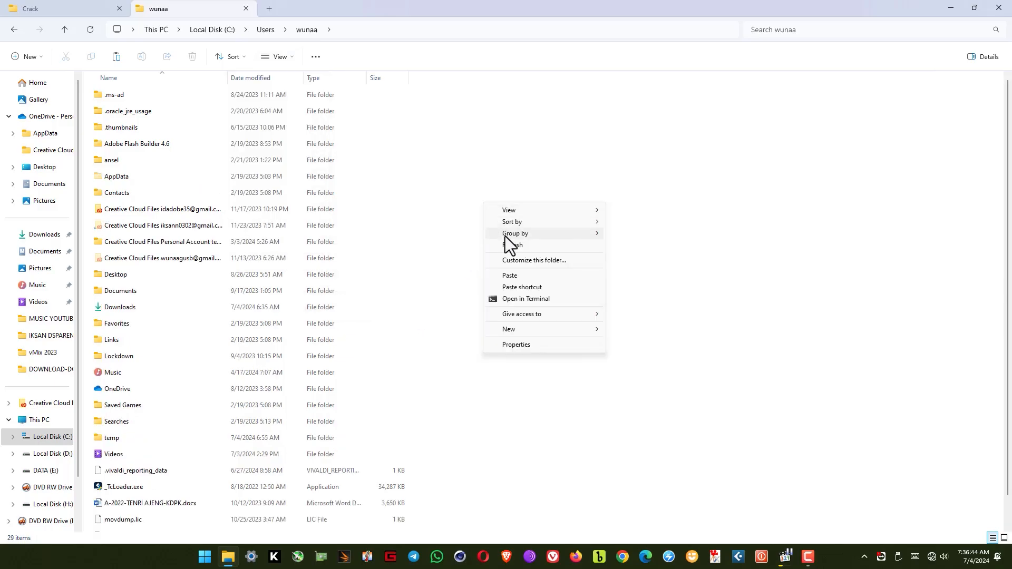
left_click(117, 177)
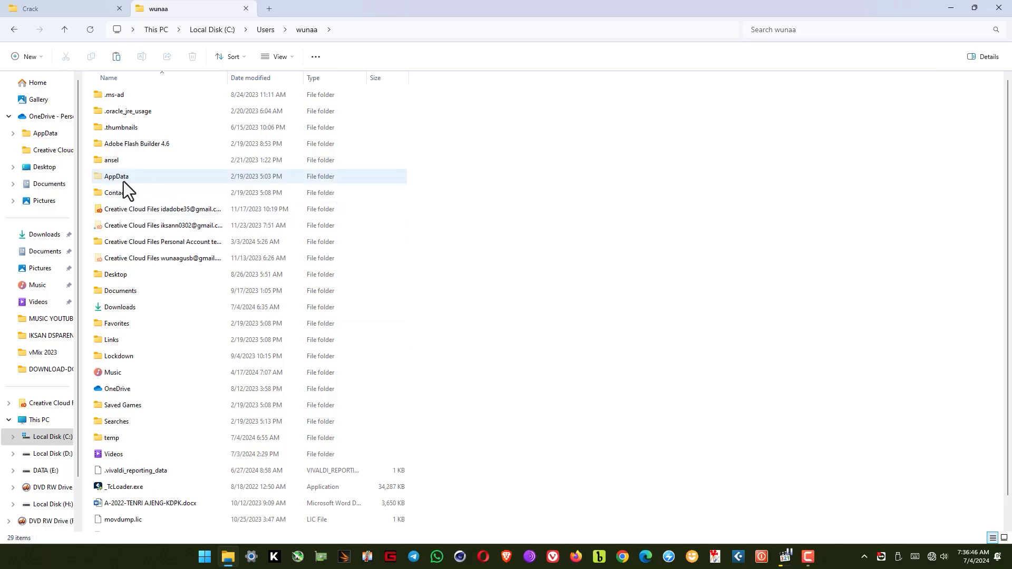
- Delete the vMix folder in StudioCoast Pty Ltd and both vMix64 entries in StudioCoast_Pty_Ltd
double_click(116, 176)
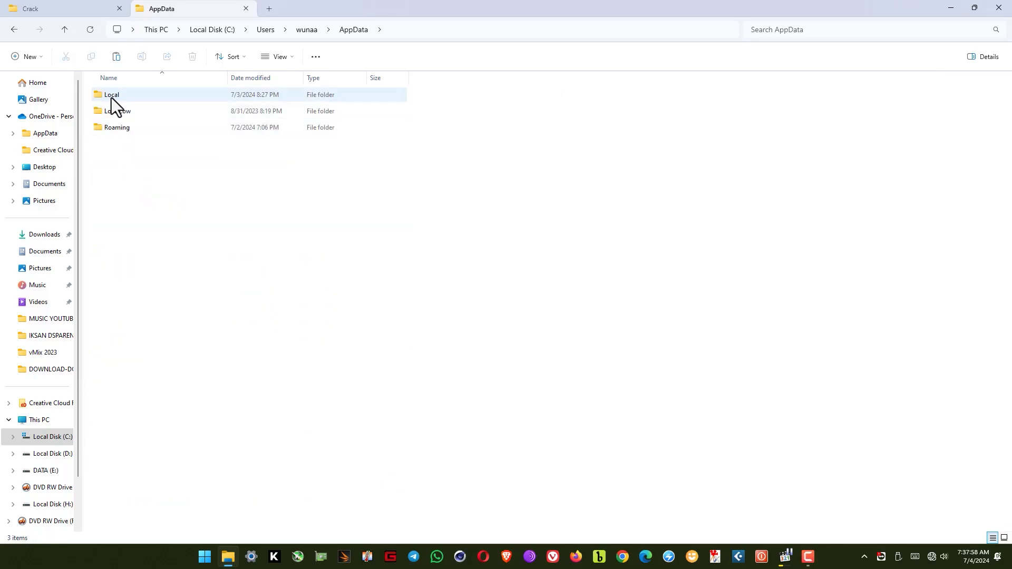
double_click(112, 95)
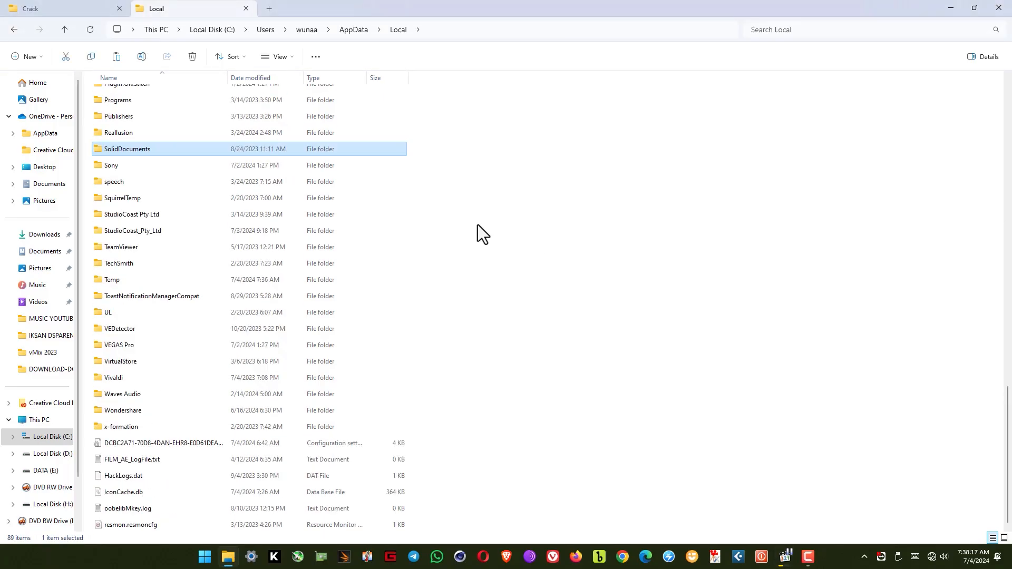
mouse_move(131, 223)
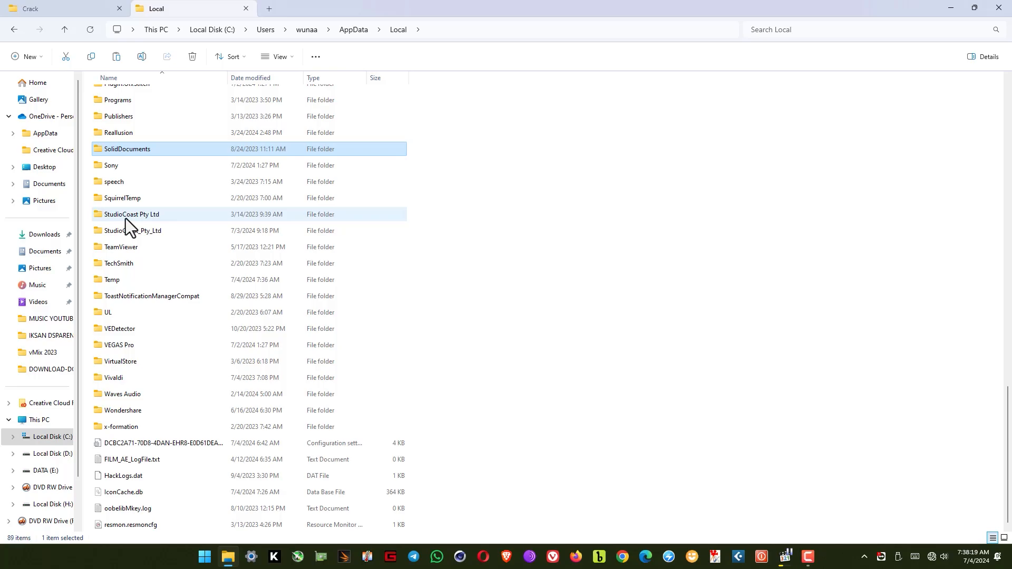
left_click(131, 214)
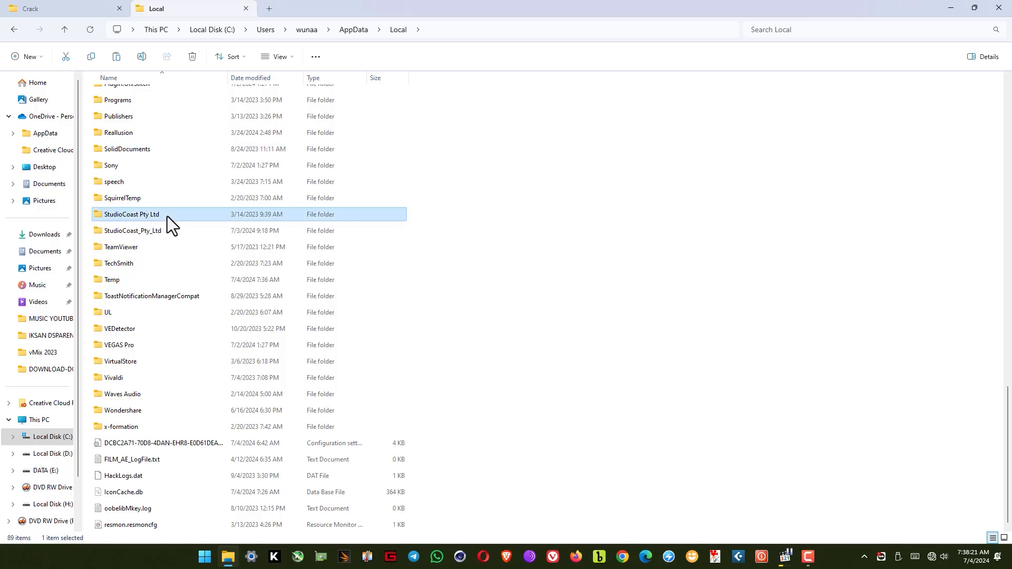
double_click(131, 214)
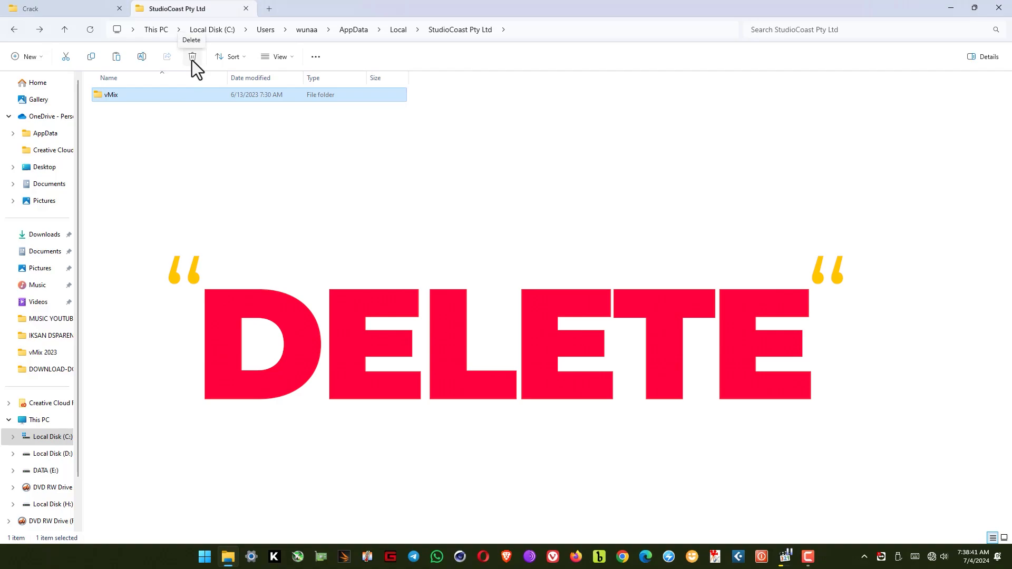
left_click(192, 56)
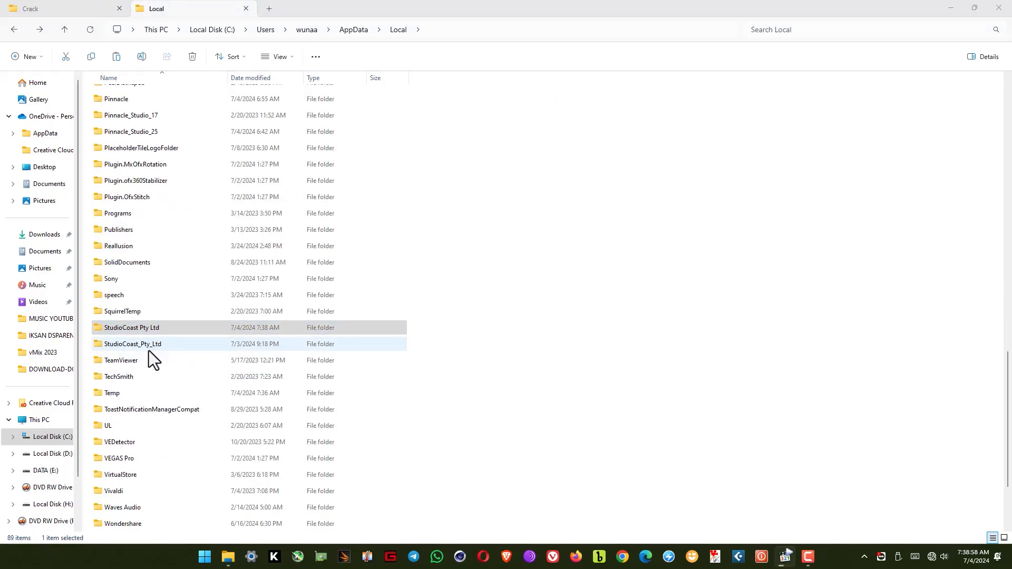
double_click(132, 344)
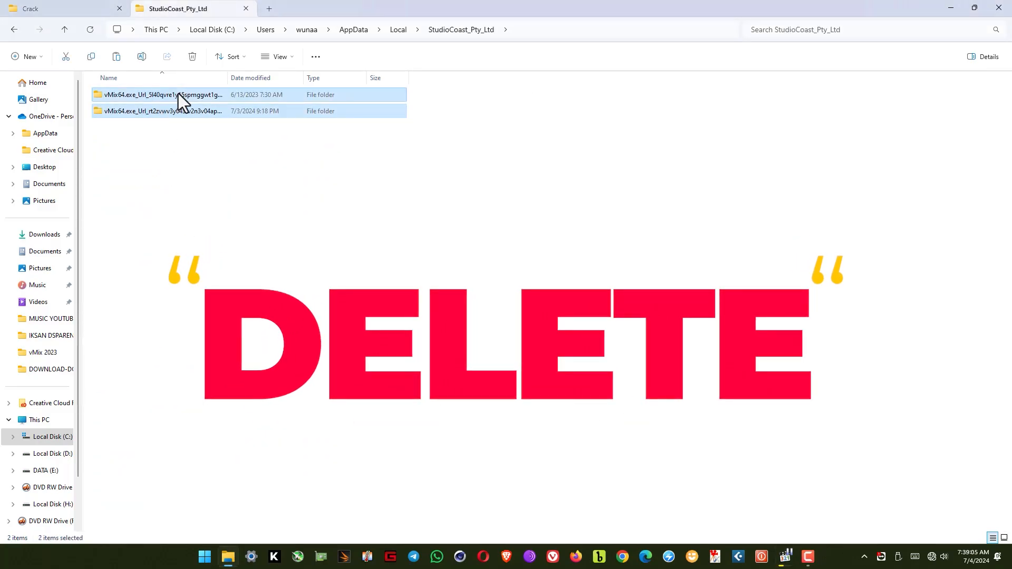
mouse_move(192, 57)
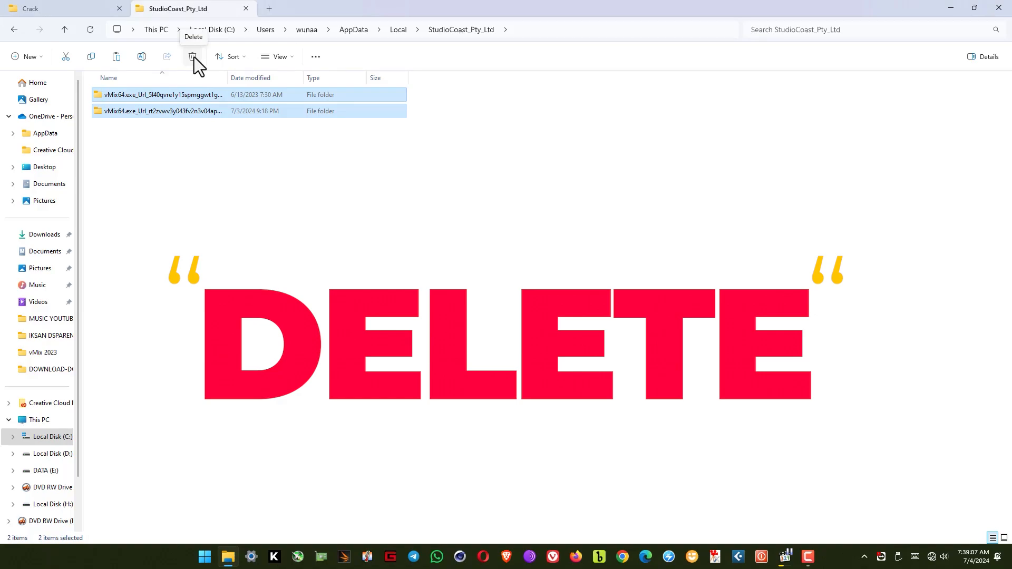
left_click(193, 57)
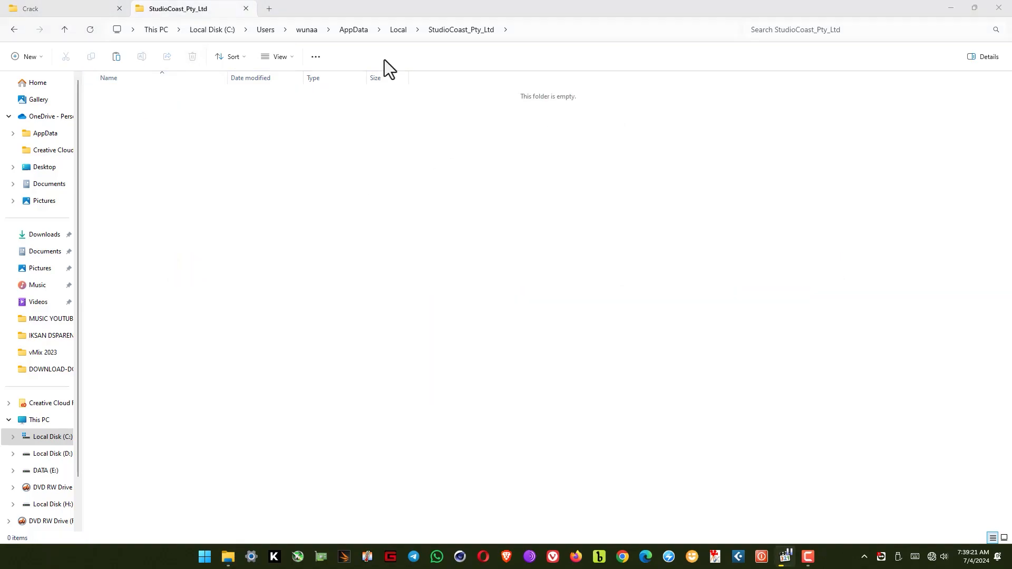
- Search the Start menu for 'vmi' and launch vMix (x64)
left_click(44, 9)
type("v")
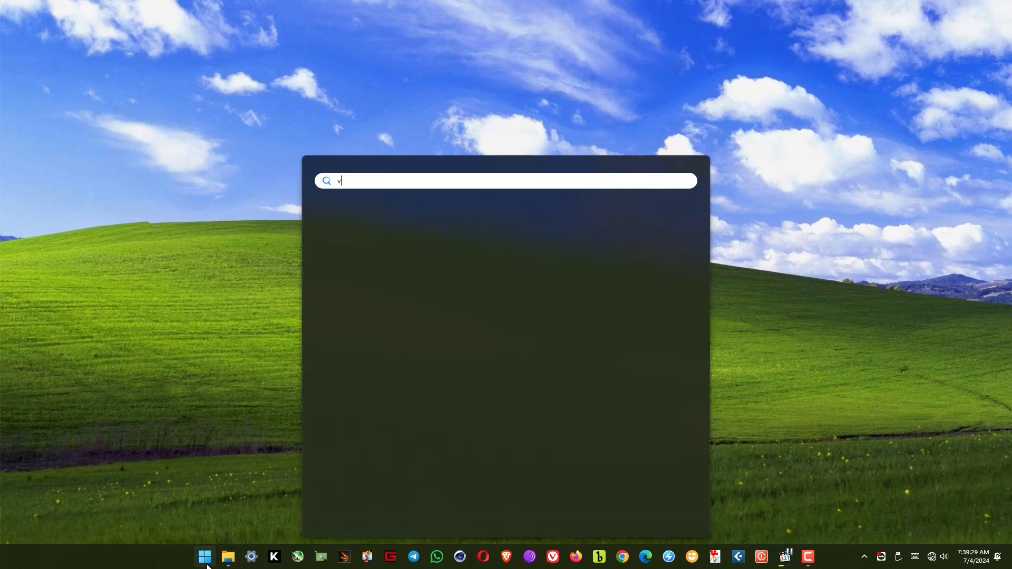
type("mi")
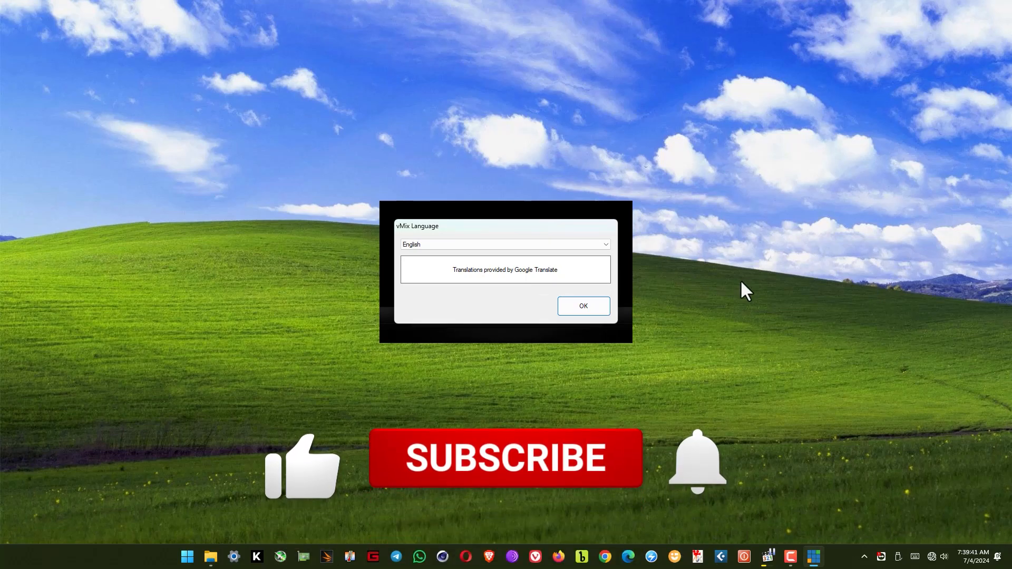
- Confirm English and the HD 1080 29.97p configuration, then dismiss the access-denied error
left_click(584, 306)
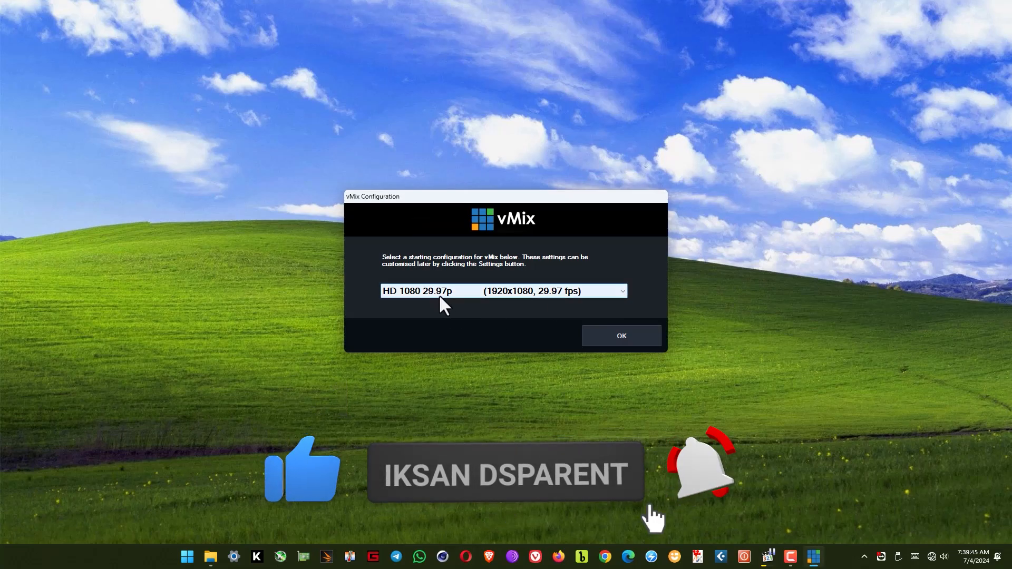
left_click(622, 336)
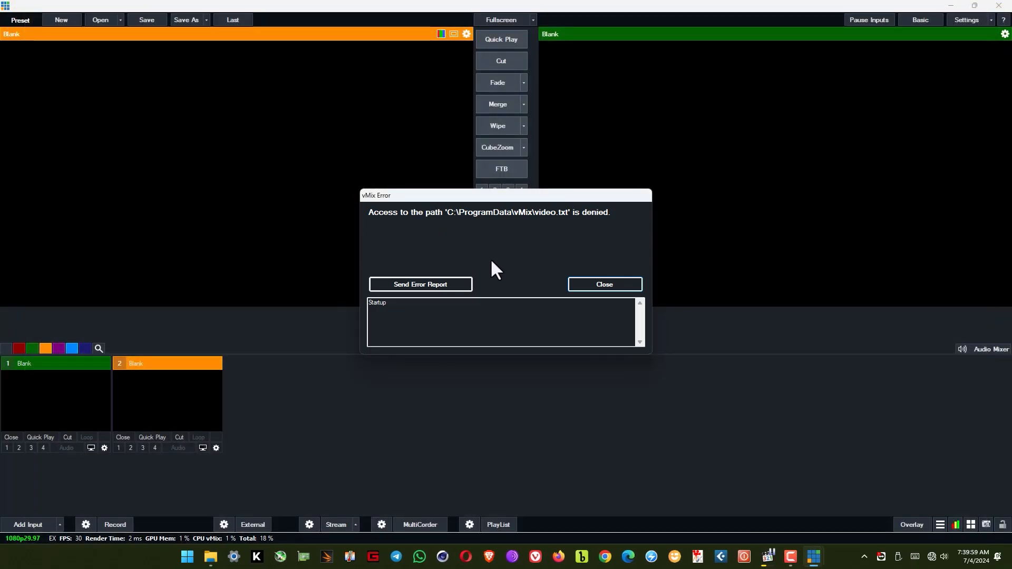
left_click(605, 284)
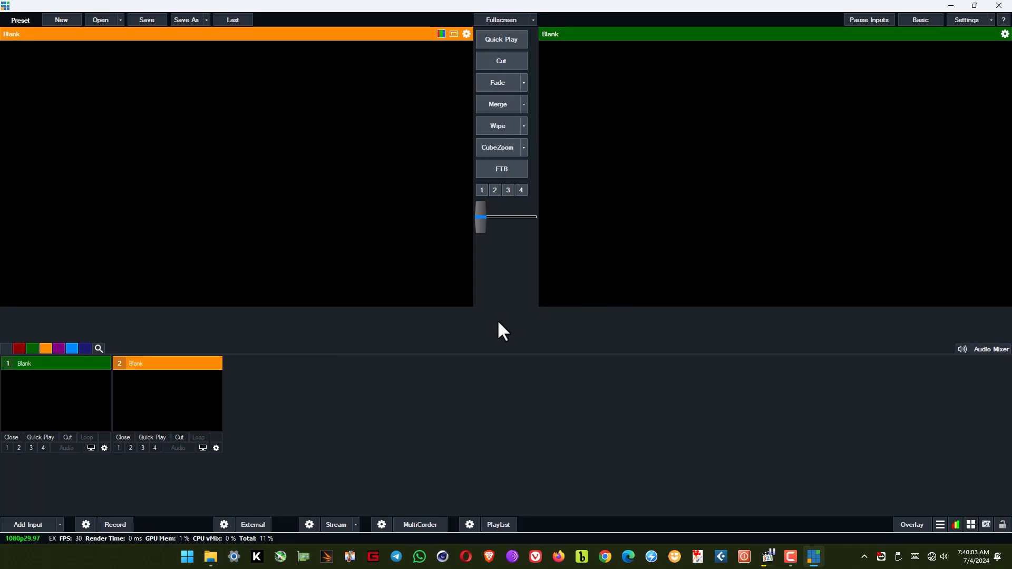
mouse_move(973, 11)
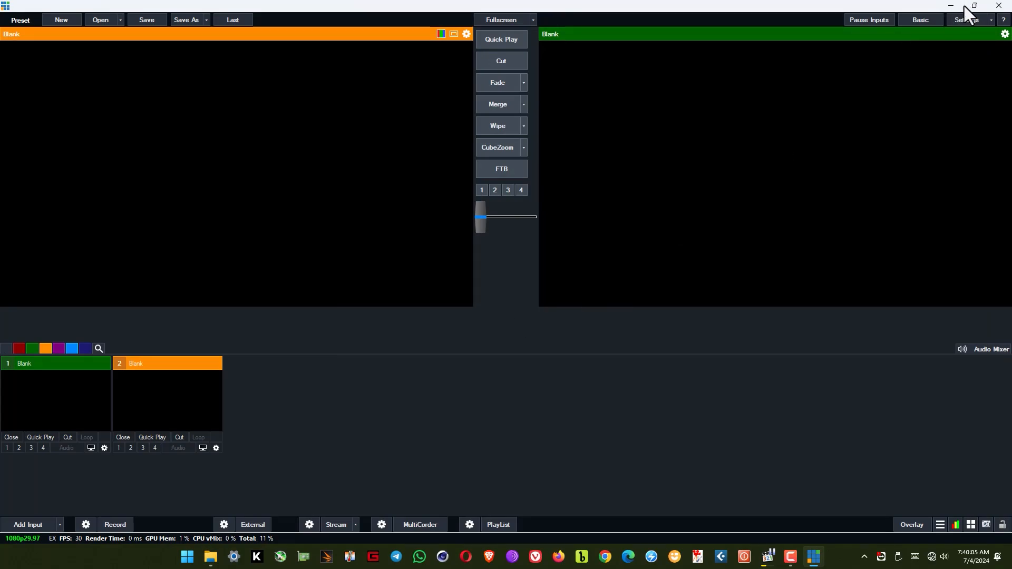
mouse_move(39, 534)
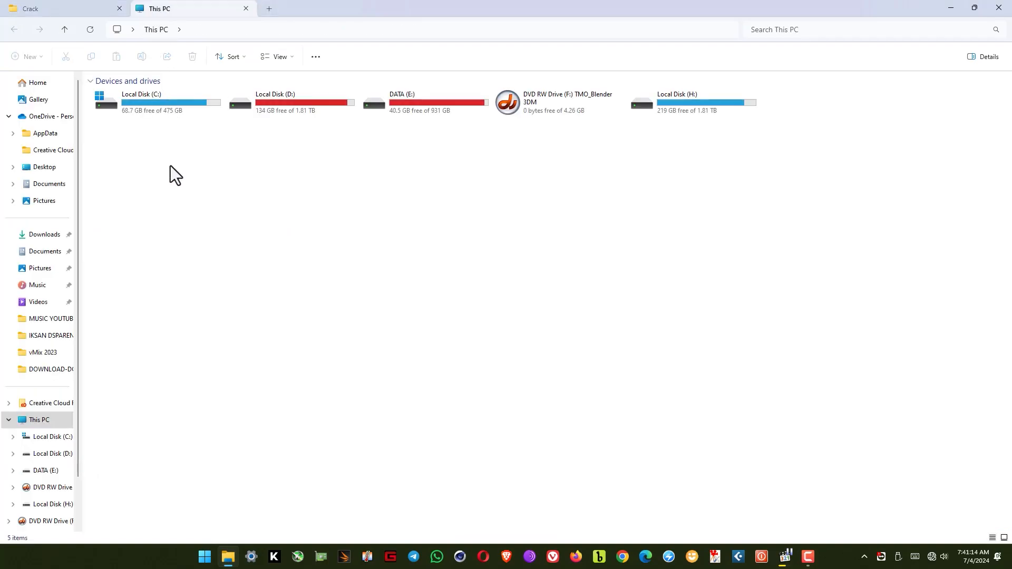
- Go to C:\ProgramData\vMix and bring up the context menu for video1.txt
double_click(141, 102)
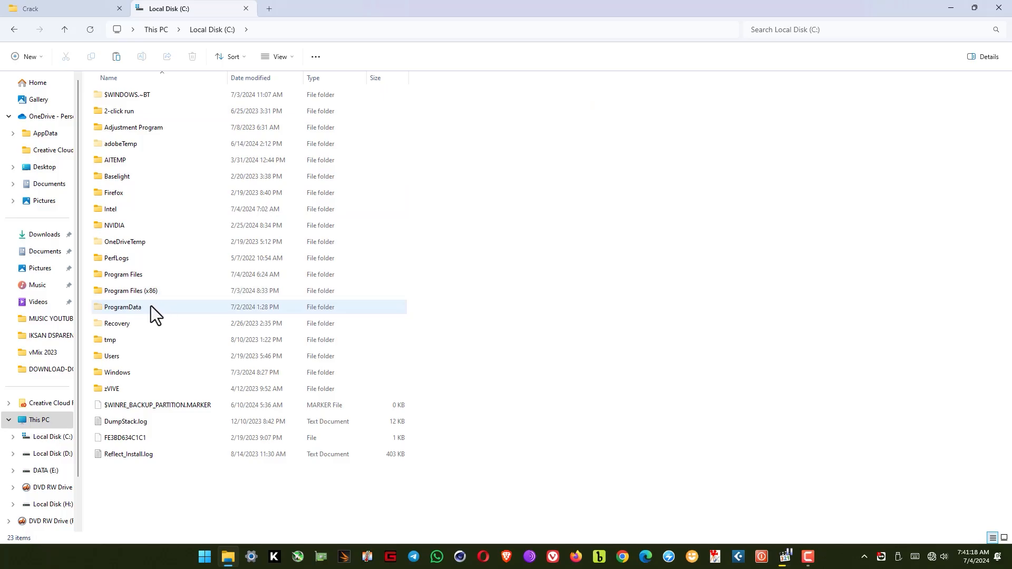
double_click(122, 307)
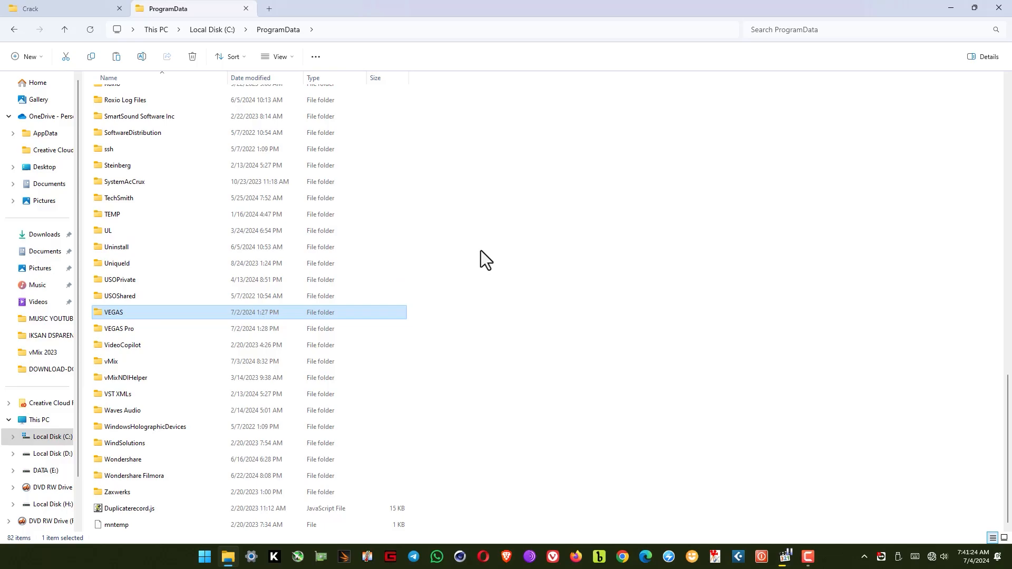
left_click(109, 362)
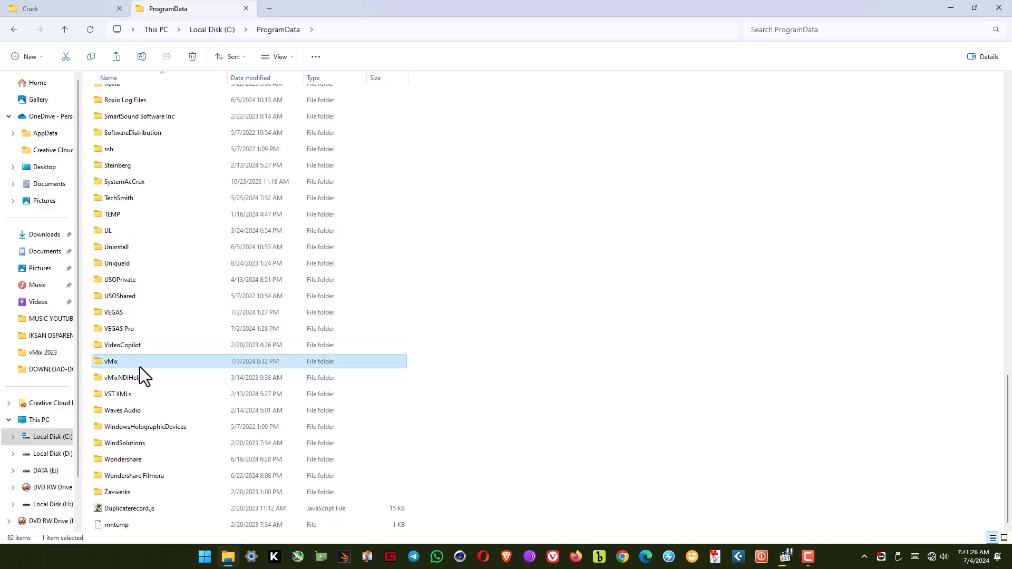
double_click(111, 361)
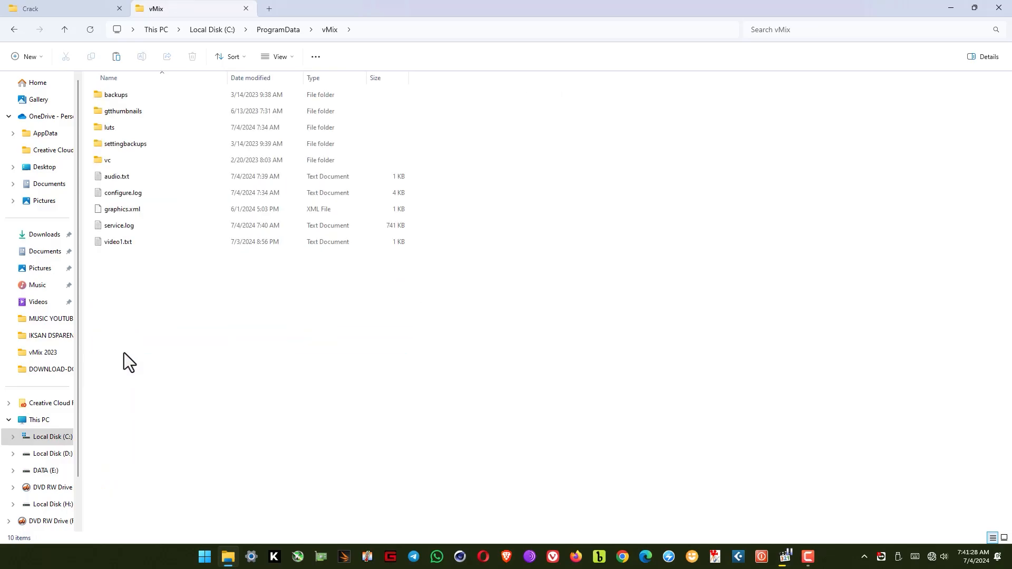
left_click(118, 241)
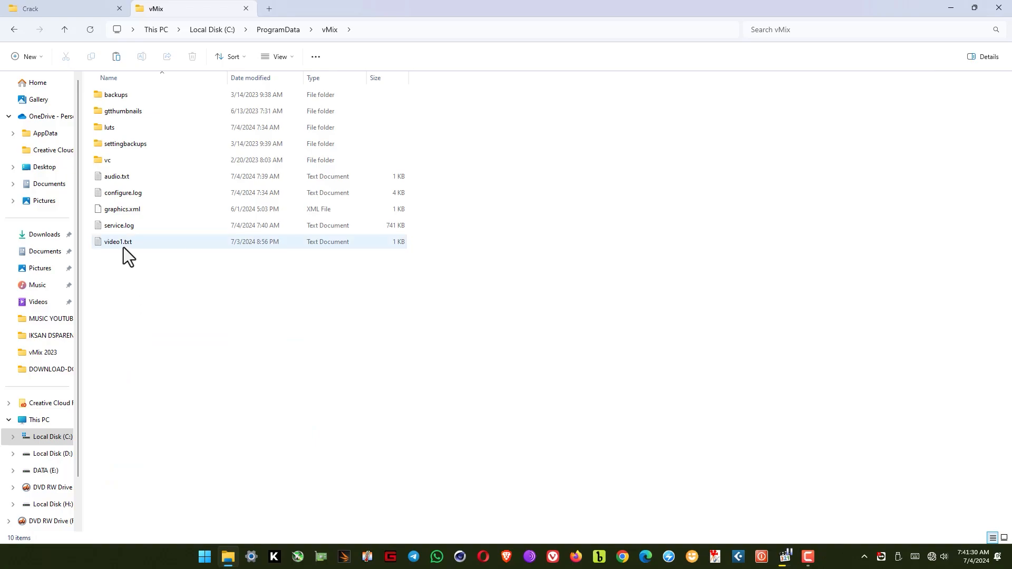
left_click(117, 241)
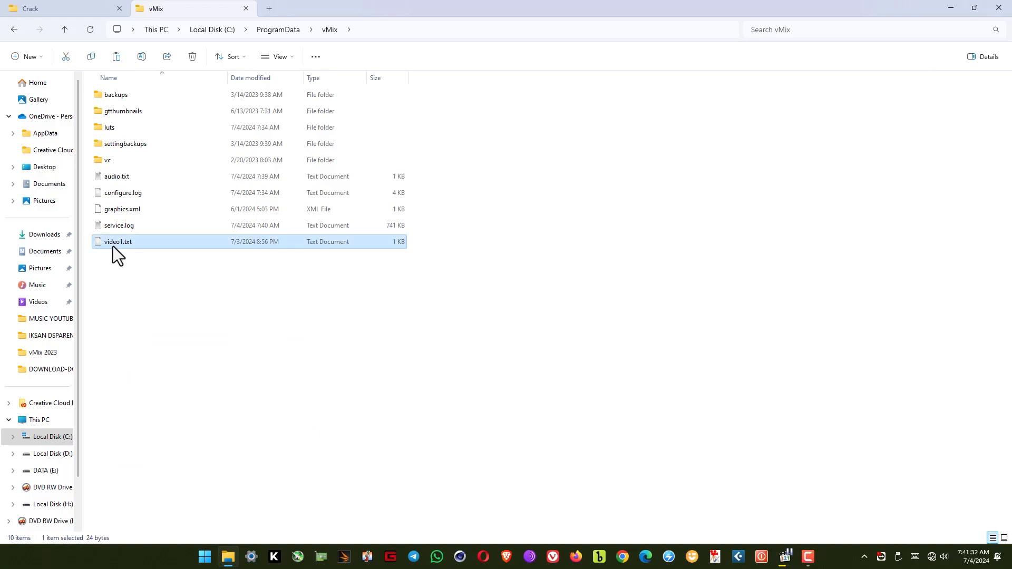
right_click(117, 242)
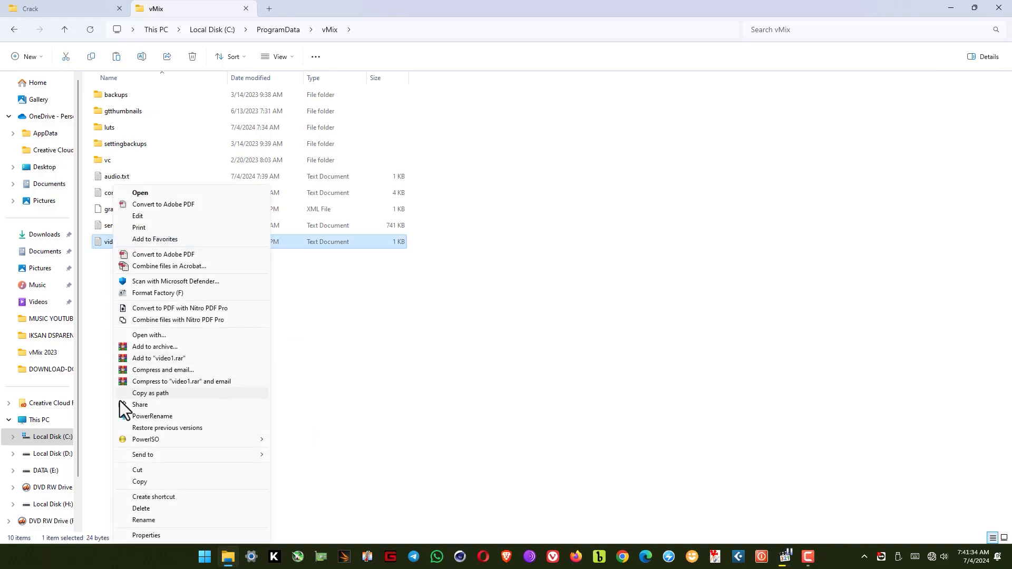
mouse_move(155, 478)
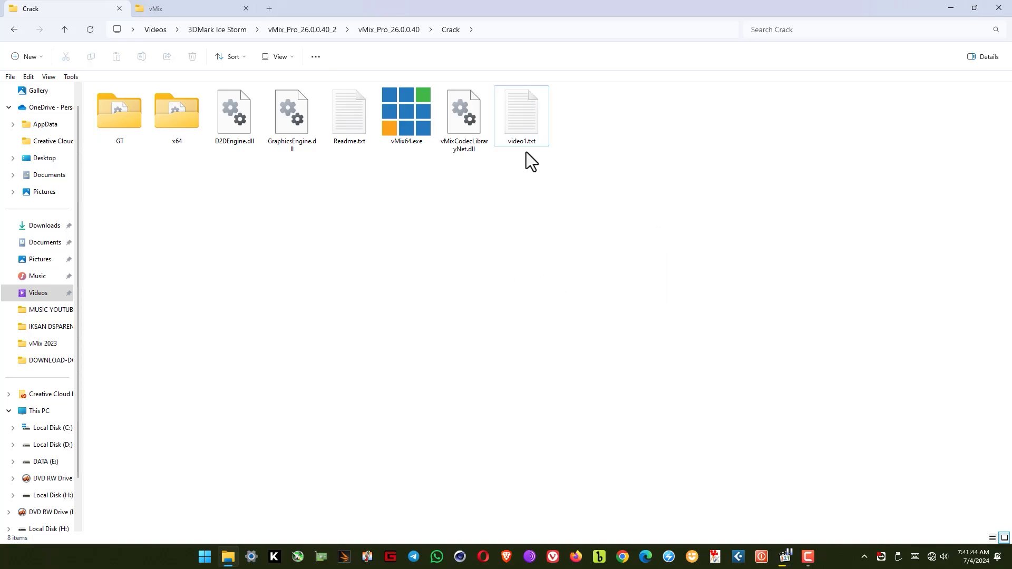
- Rename the Crack folder's video1.txt to video.txt and cut it
left_click(522, 110)
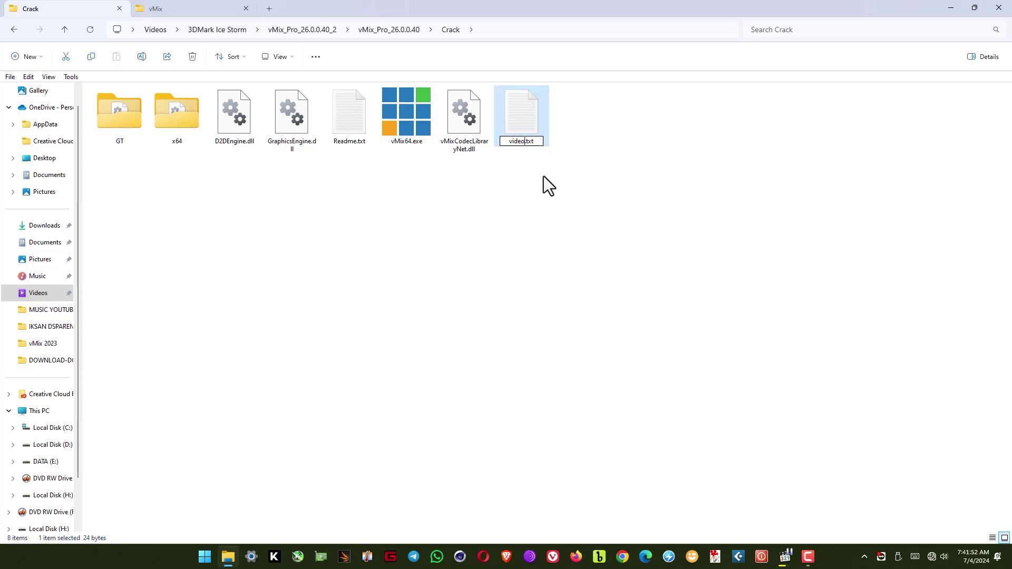
right_click(549, 186)
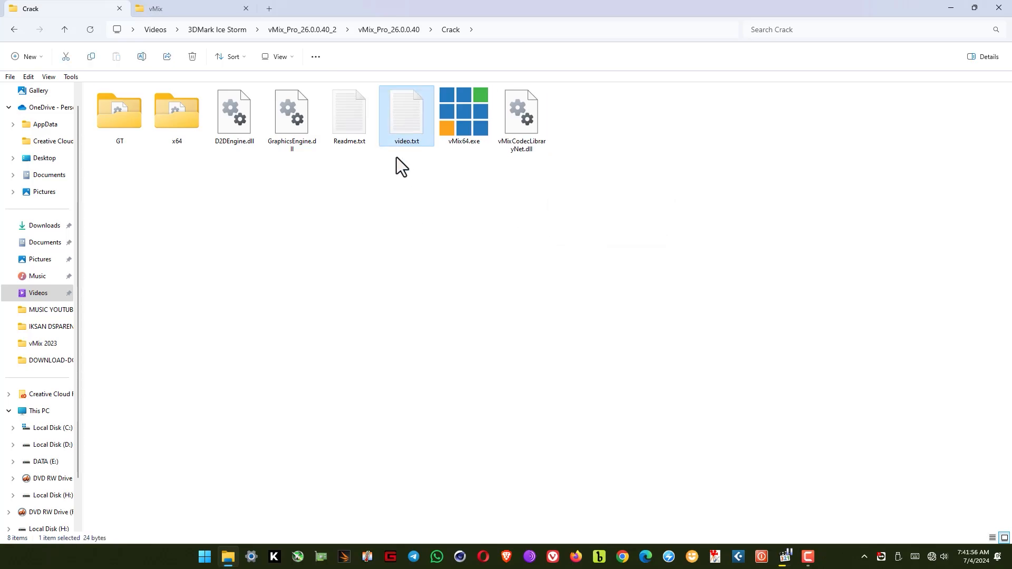
right_click(406, 113)
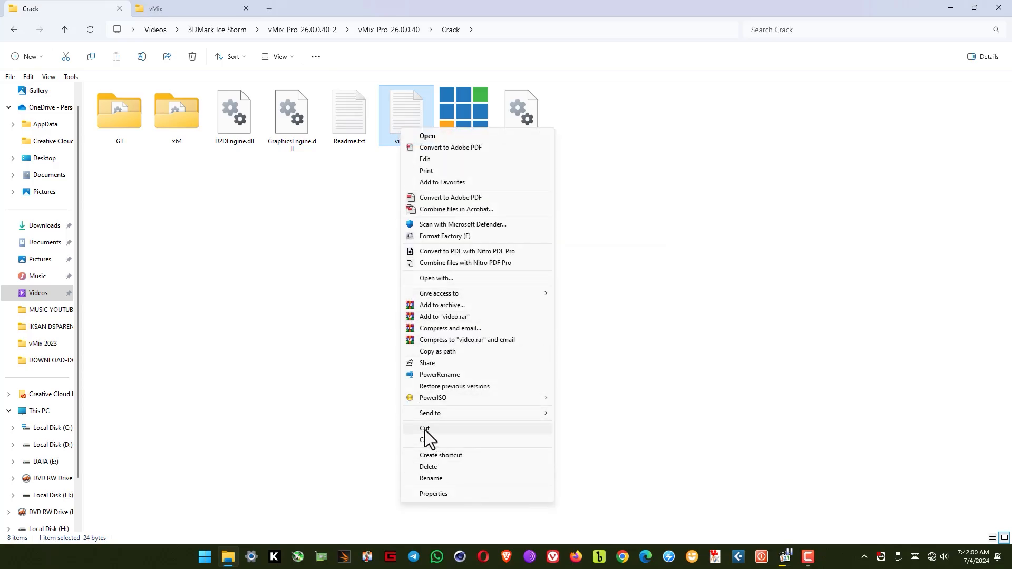
left_click(424, 428)
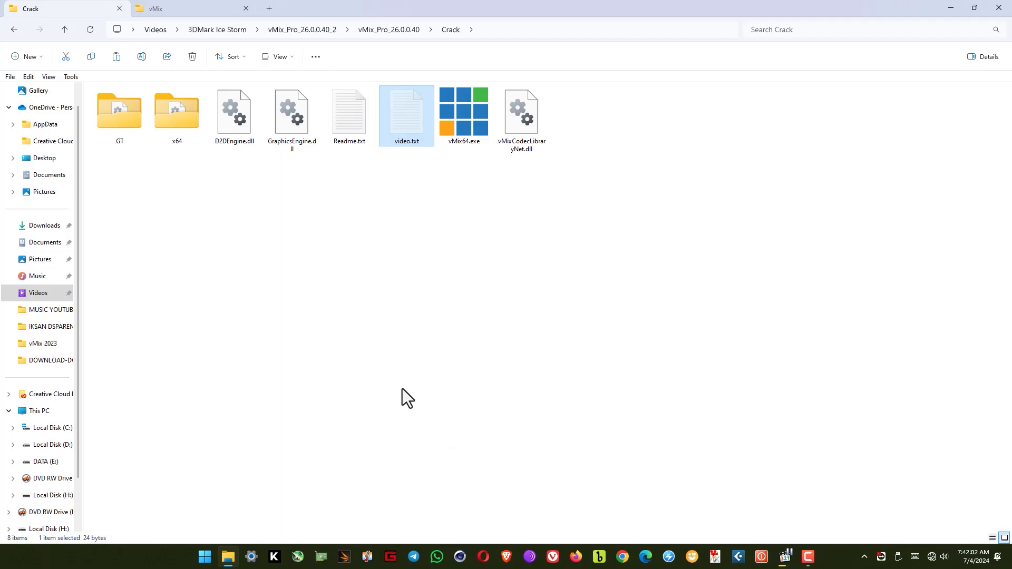
- Paste video.txt into C:\ProgramData\vMix, replacing the existing file, and close Explorer
left_click(158, 9)
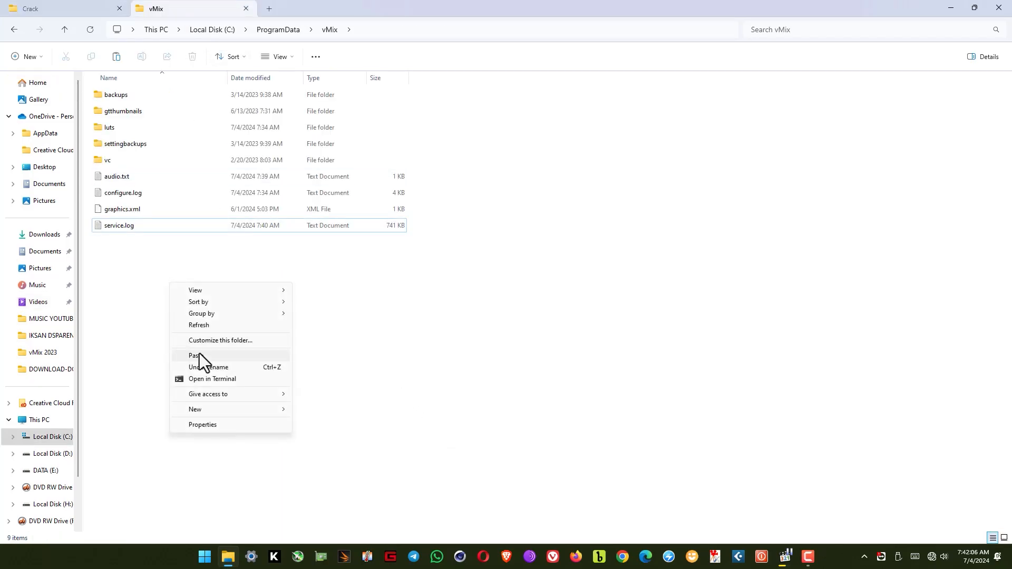
left_click(194, 355)
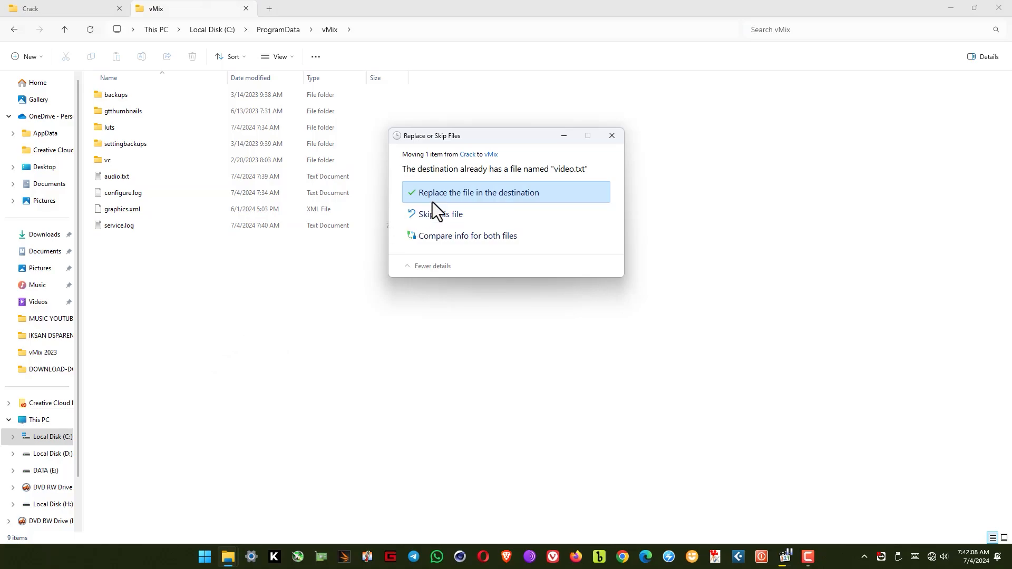
left_click(478, 192)
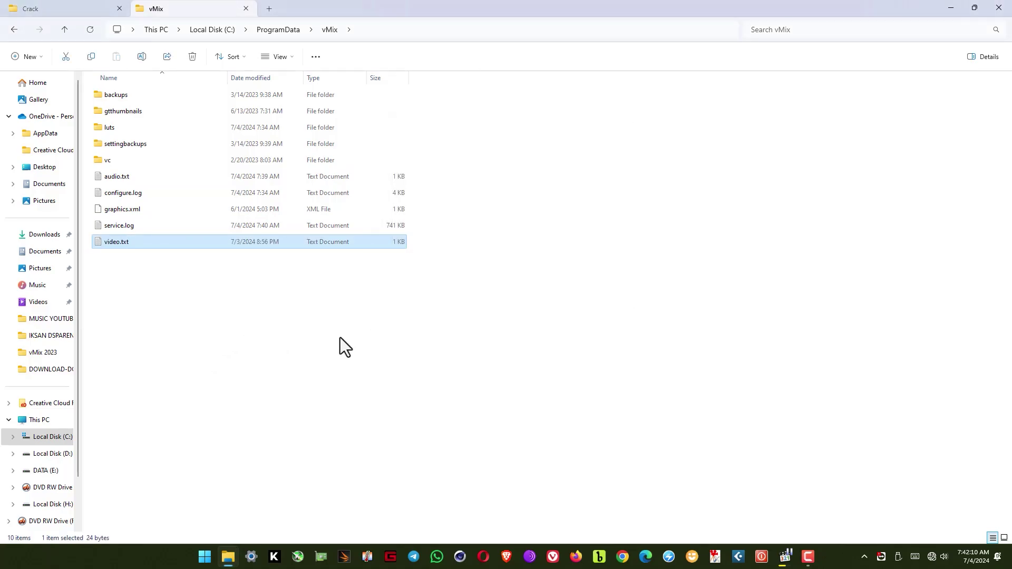
left_click(821, 318)
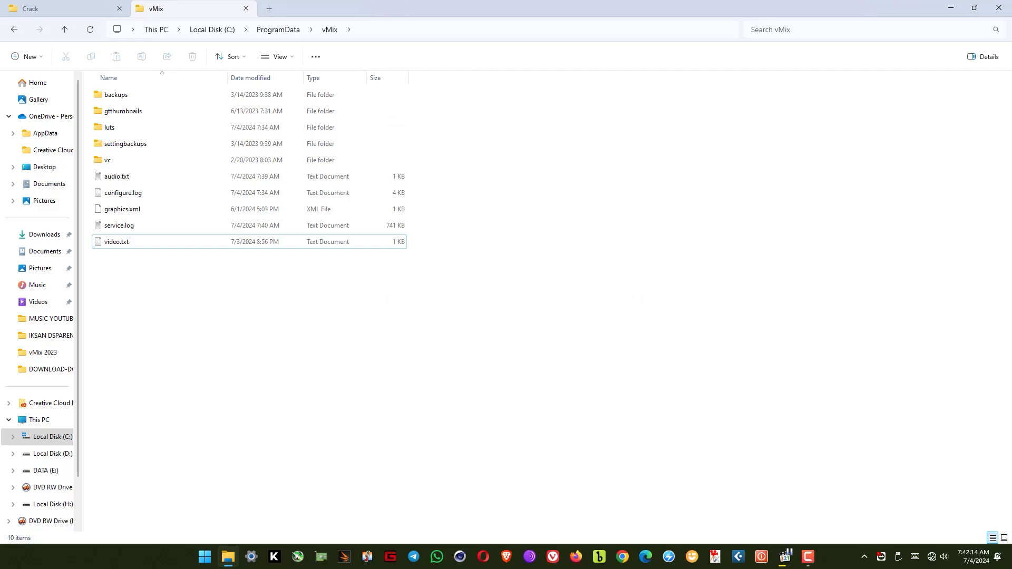
left_click(161, 316)
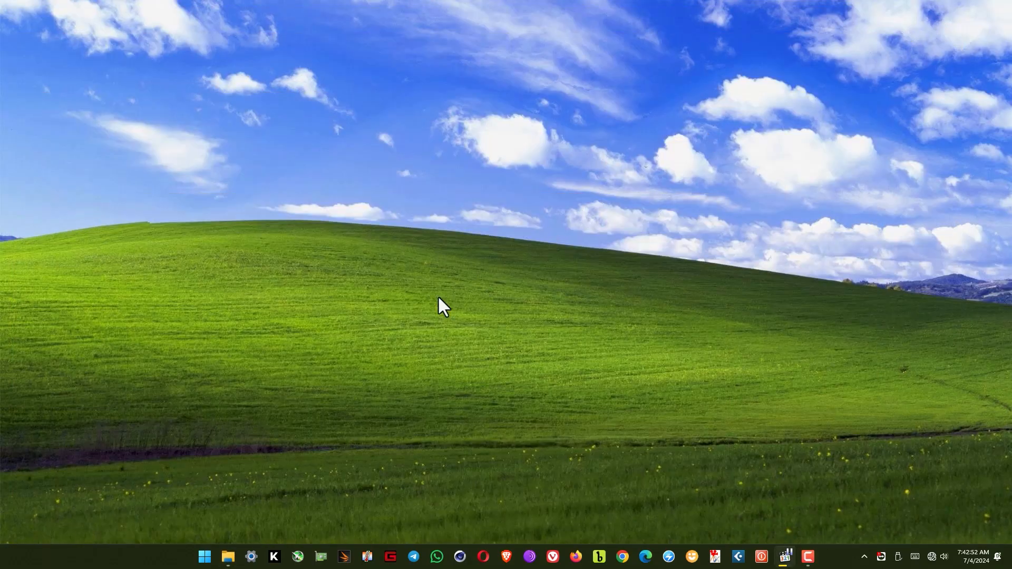
mouse_move(204, 564)
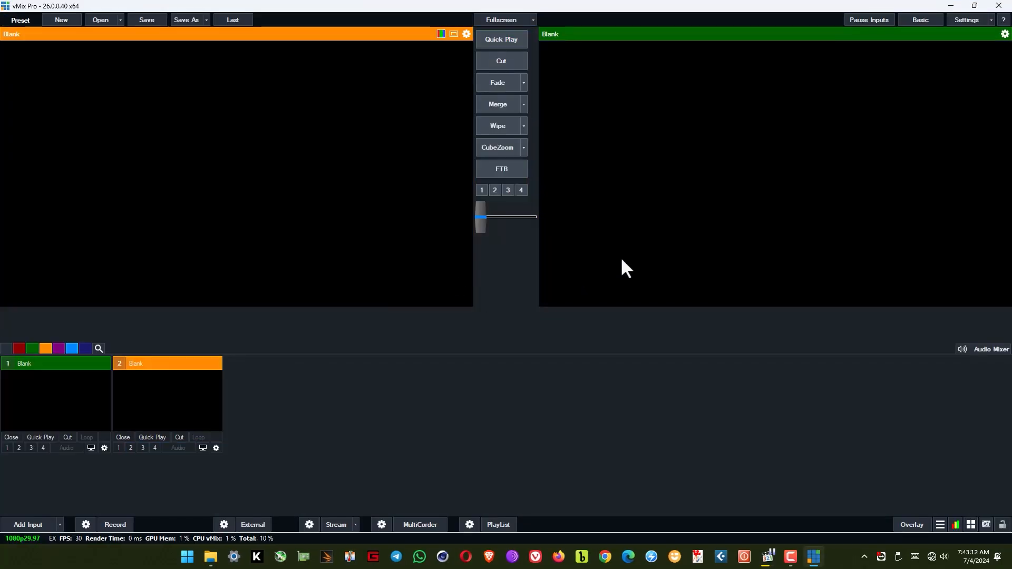
mouse_move(605, 236)
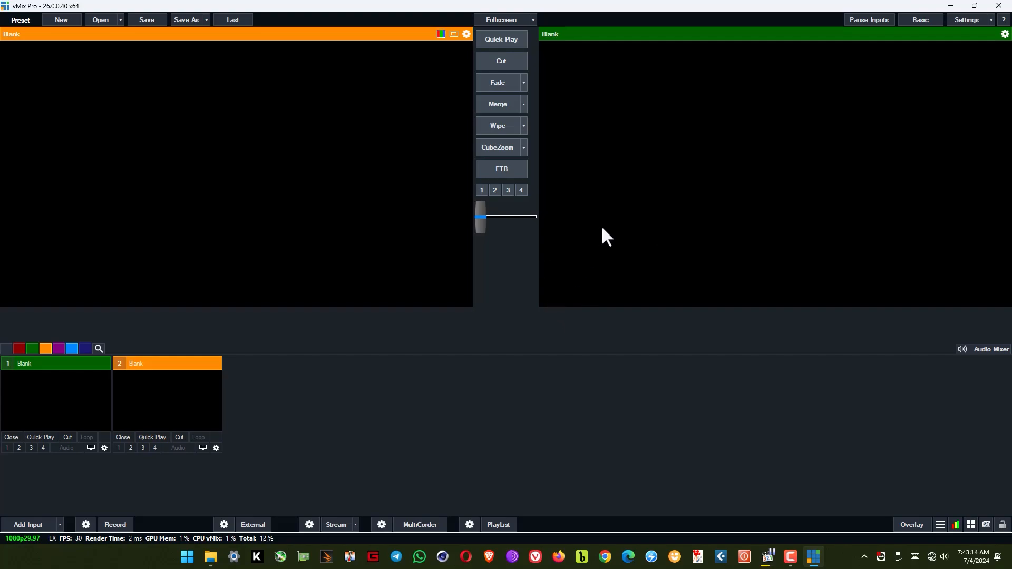
mouse_move(955, 36)
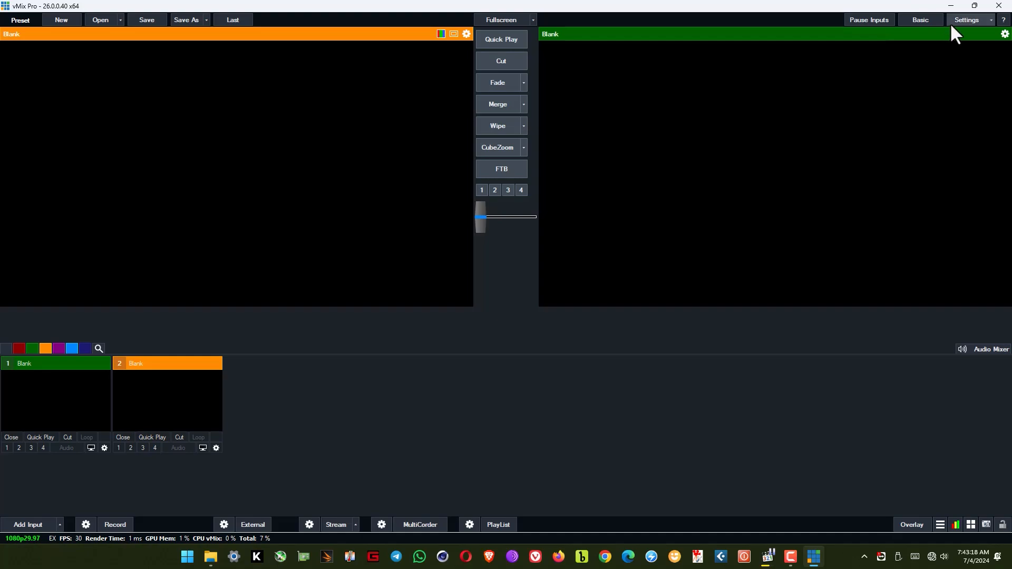
mouse_move(977, 29)
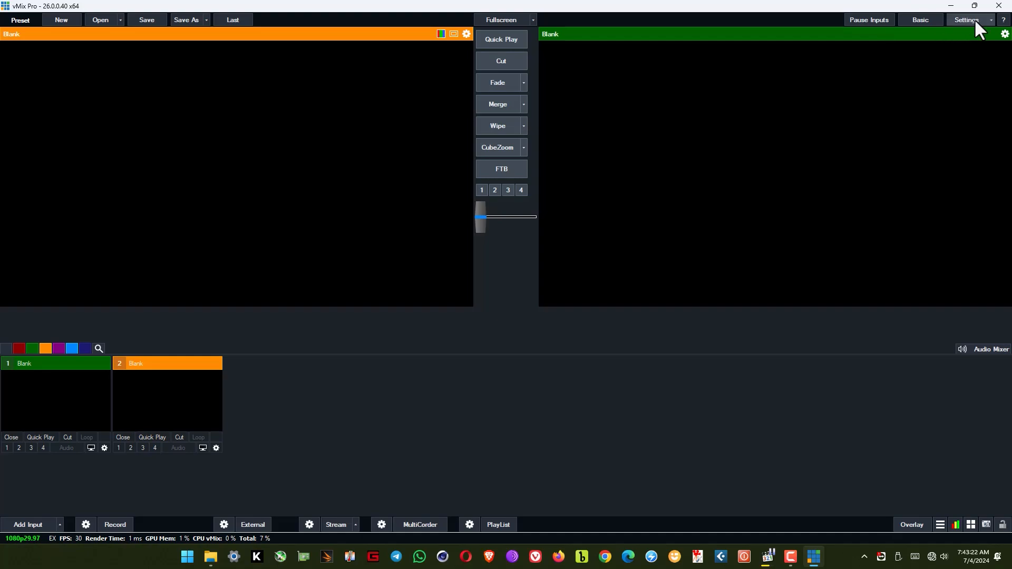
- Enable Production Clocks on the Settings Options page and save with OK
left_click(966, 19)
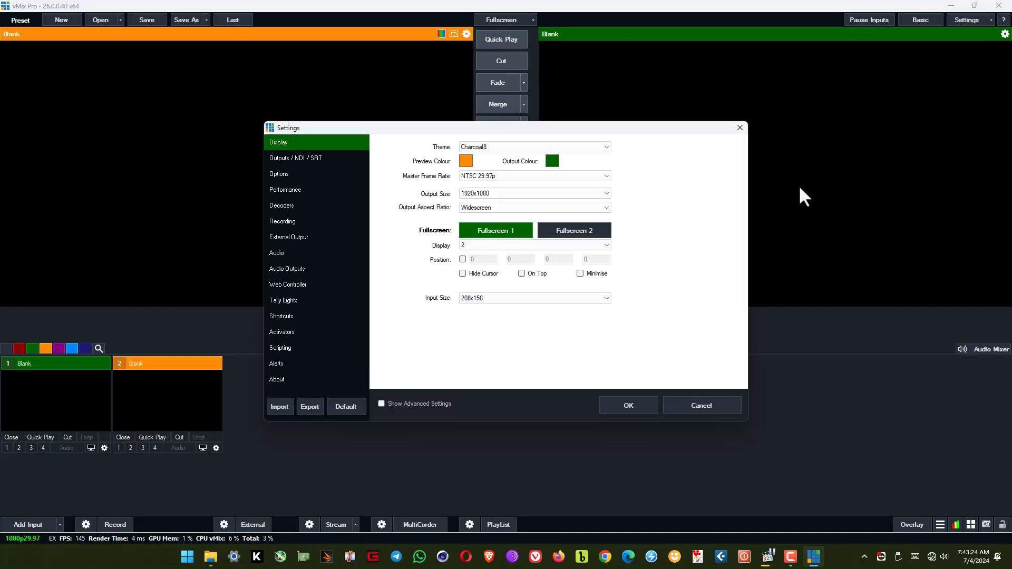
mouse_move(355, 195)
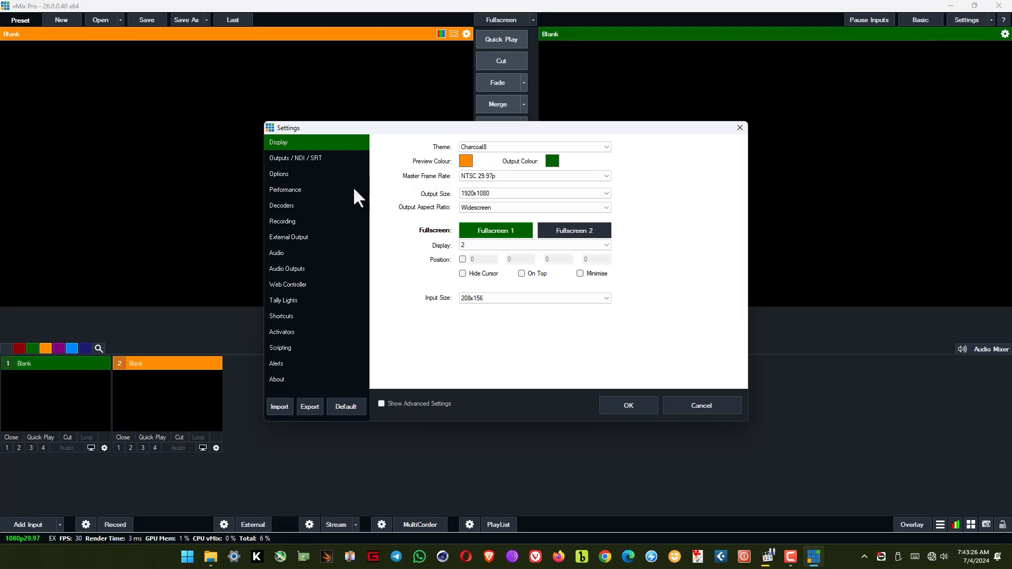
left_click(278, 174)
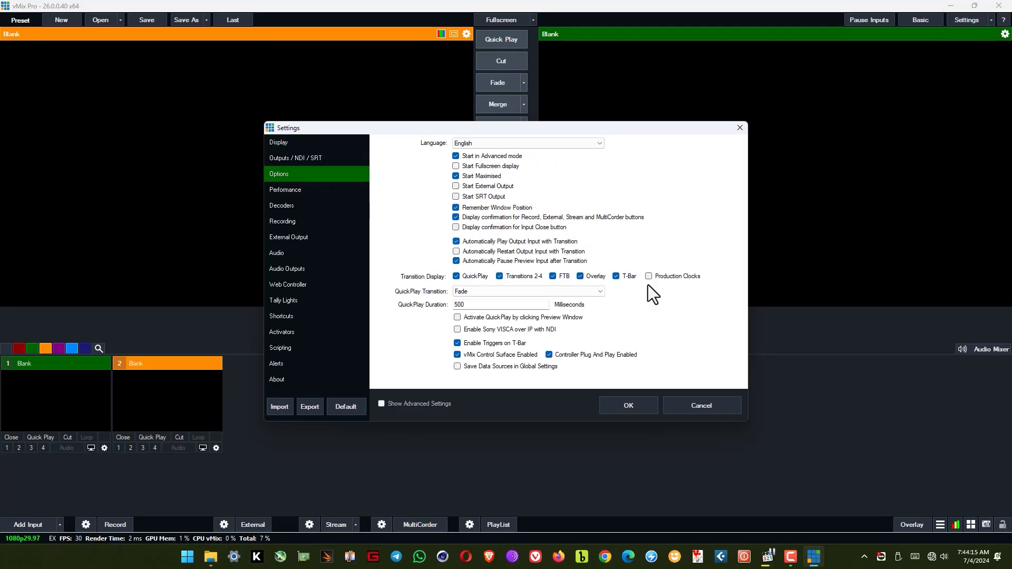
left_click(649, 276)
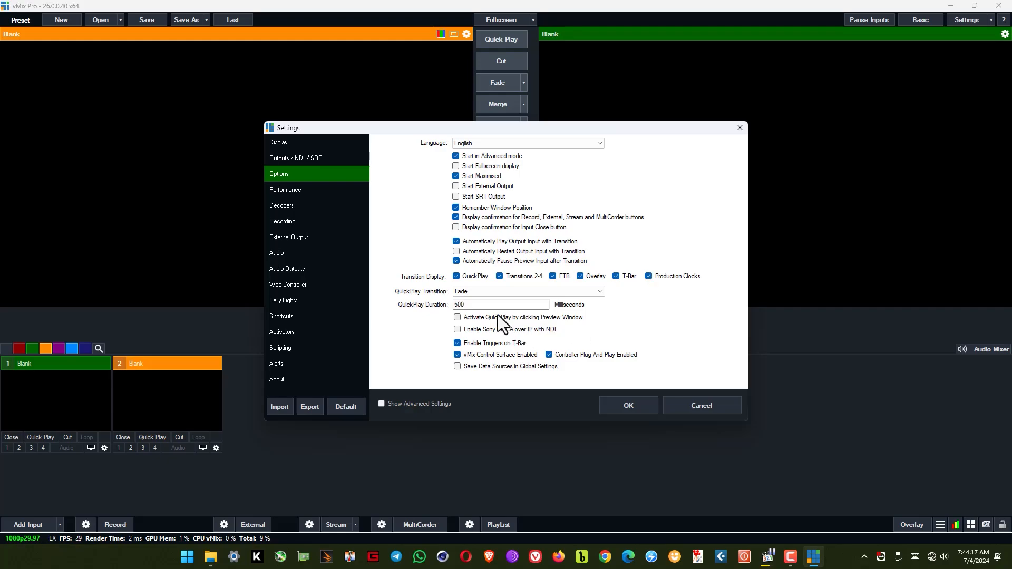
mouse_move(671, 340)
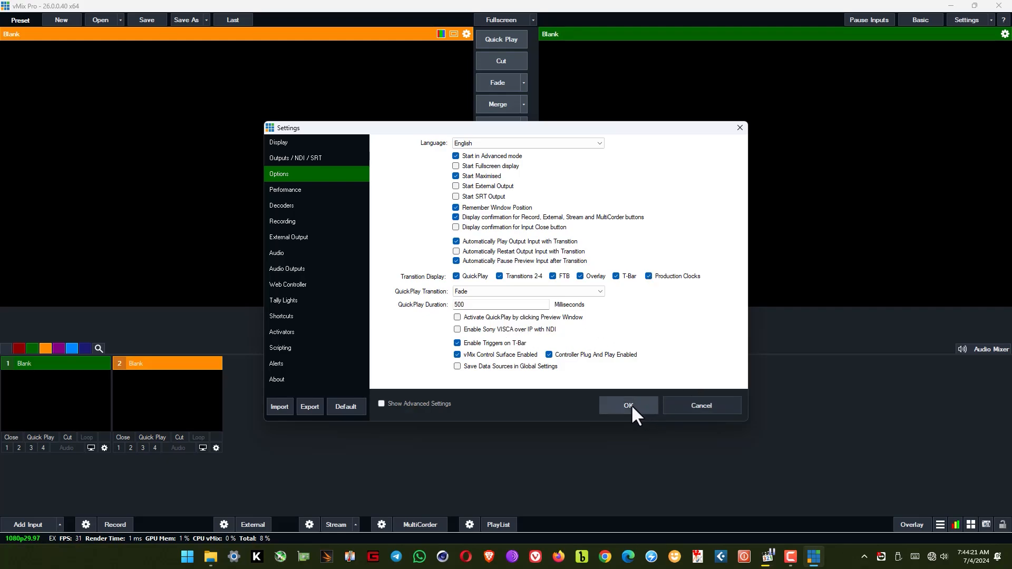
left_click(629, 405)
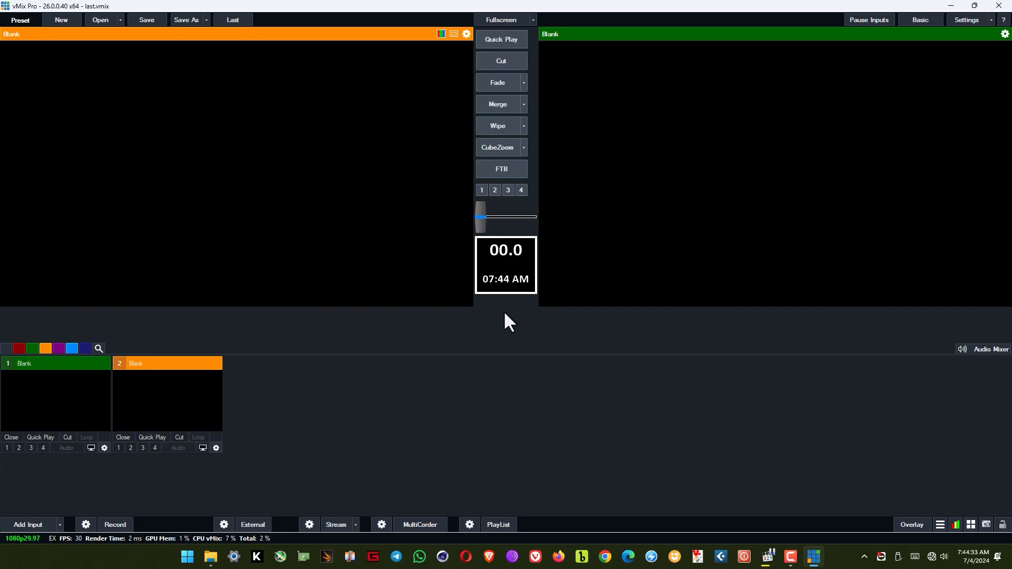
mouse_move(81, 505)
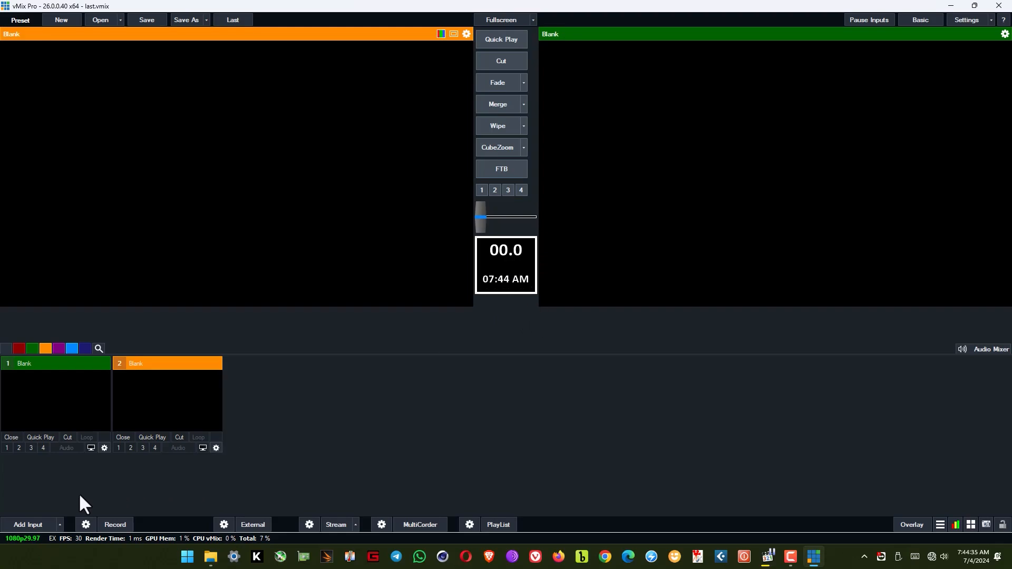
- Add the 42-second Bumper Media Center MP4 as video input 1
left_click(28, 525)
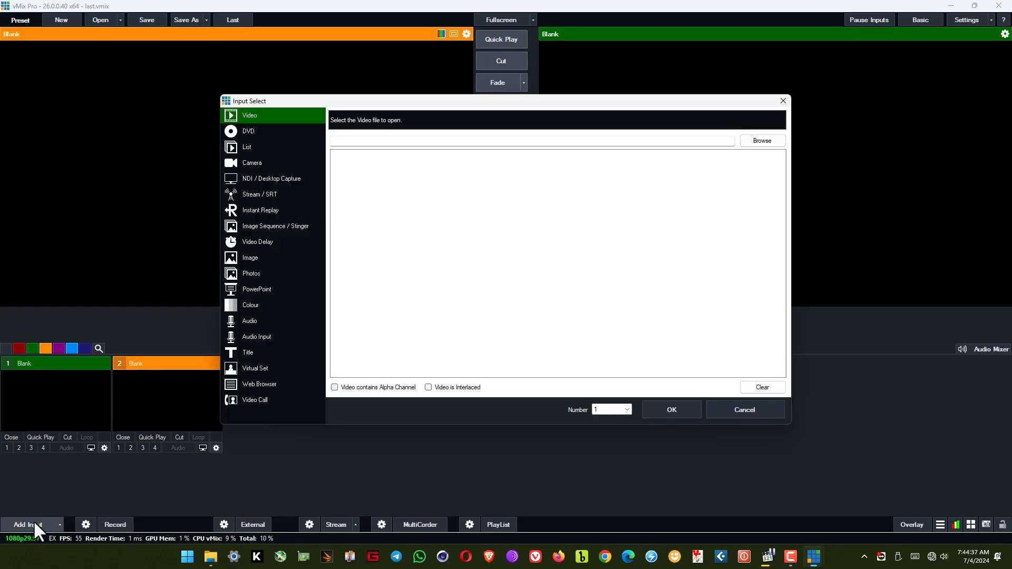
mouse_move(459, 283)
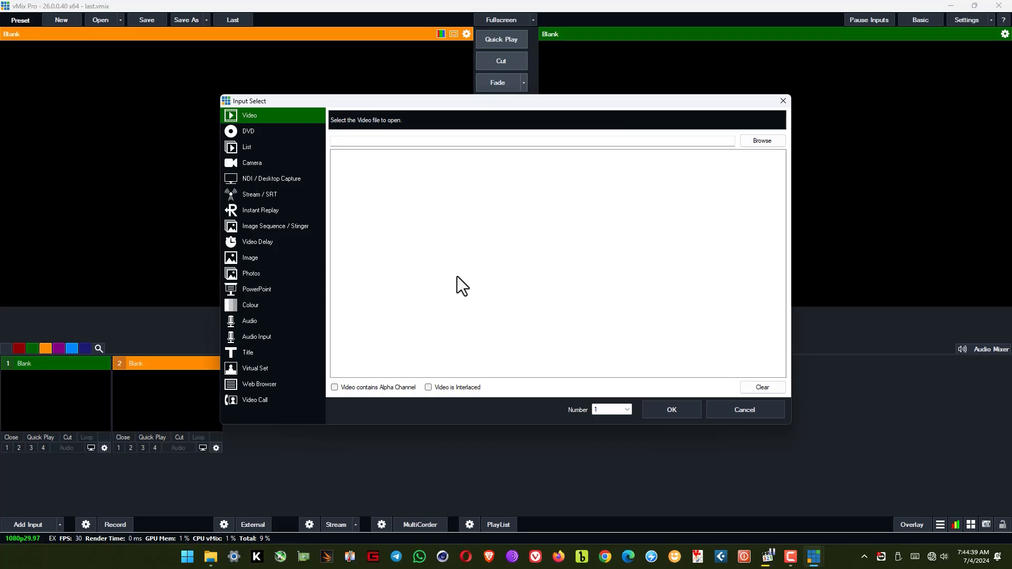
mouse_move(555, 189)
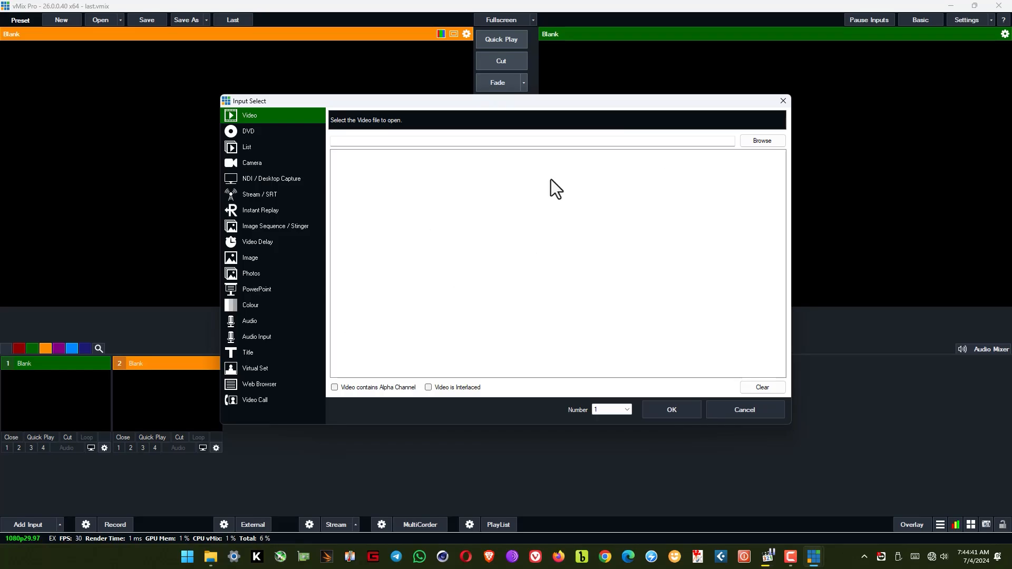
left_click(762, 140)
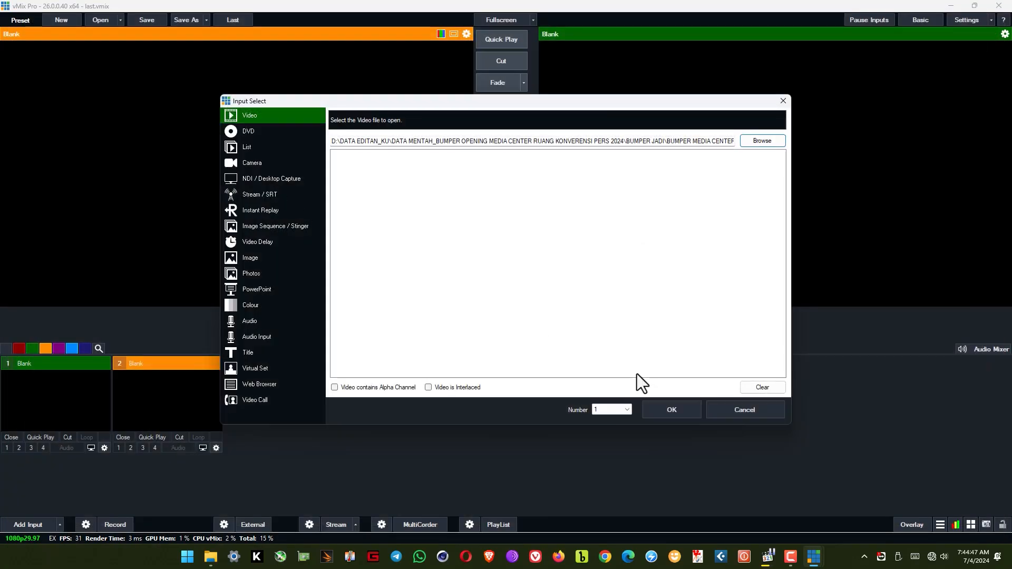
left_click(671, 410)
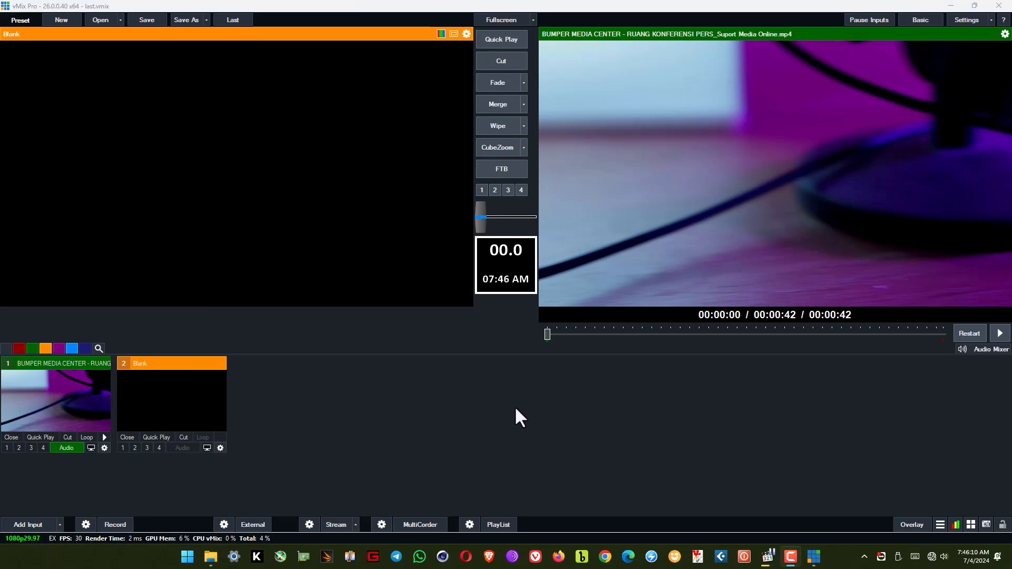
mouse_move(135, 452)
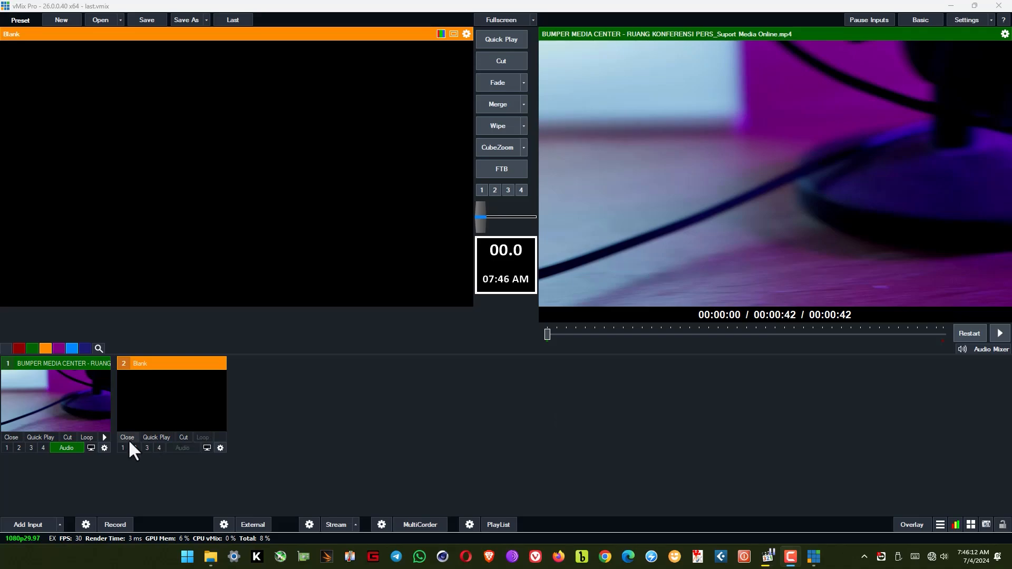
left_click(1000, 333)
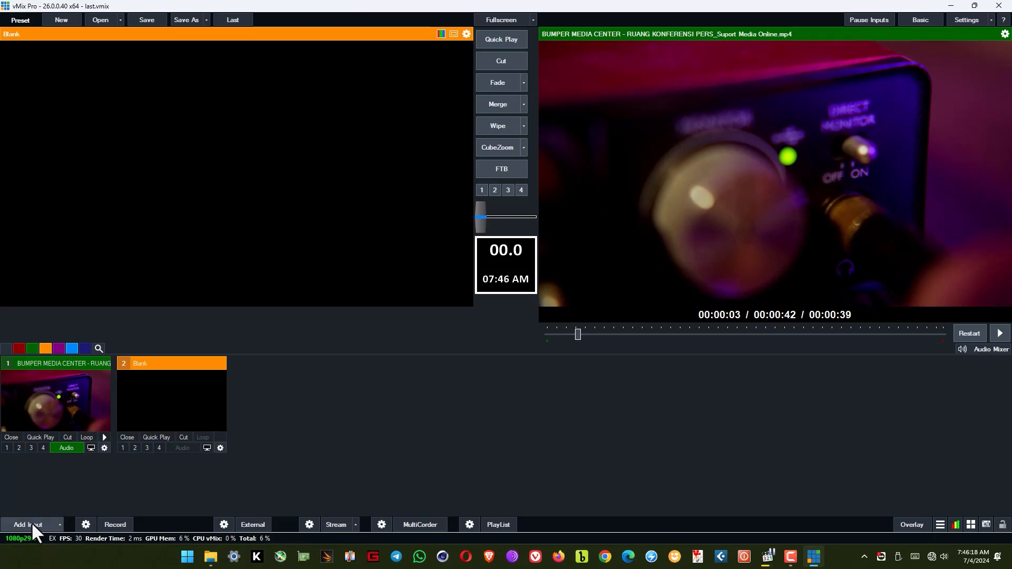
- Load the 'Title 20- Stripey' GT title template as input 2 with Headline and Description text
left_click(25, 525)
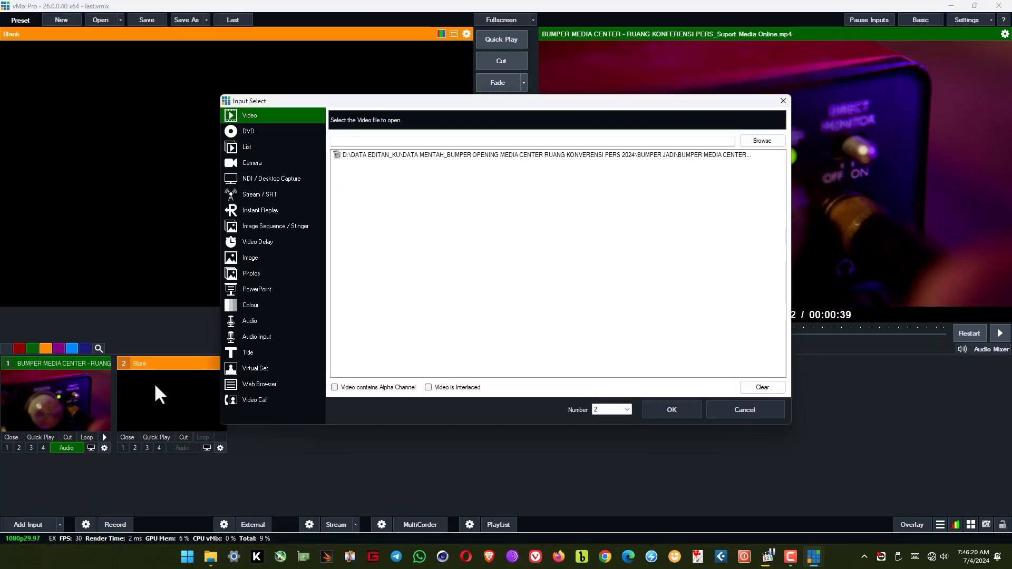
left_click(248, 353)
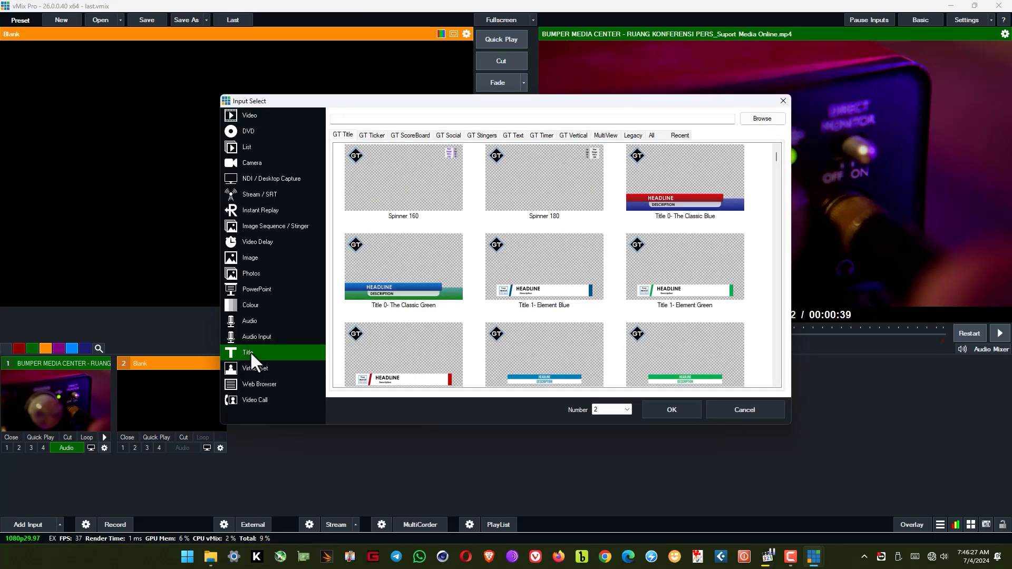
left_click(372, 135)
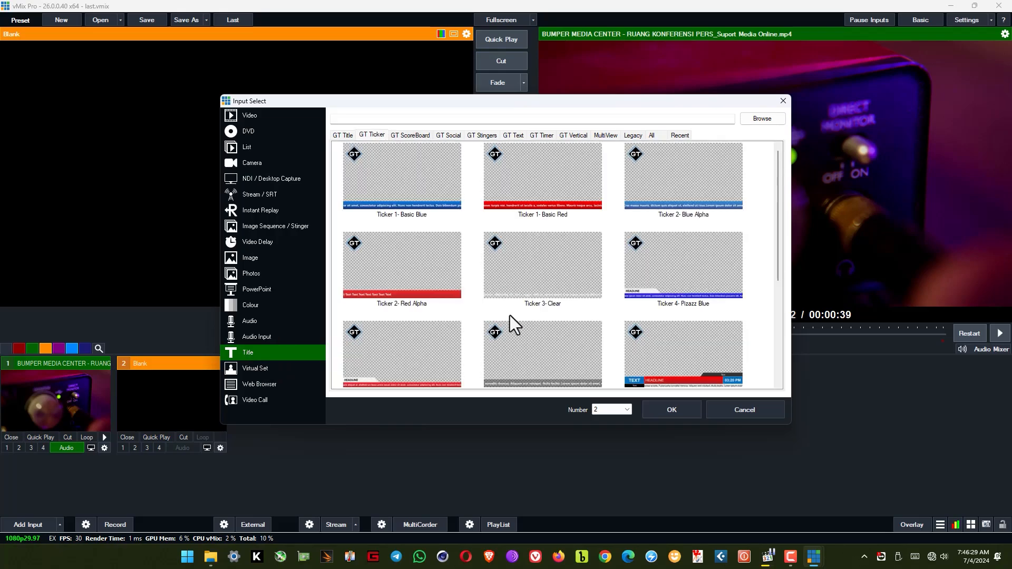
scroll("down", 3)
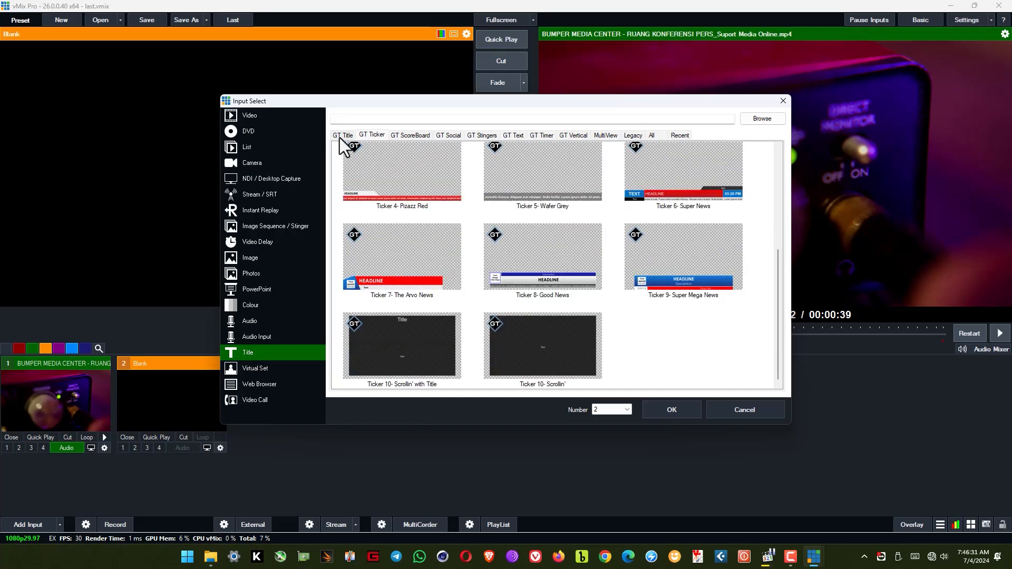
left_click(344, 135)
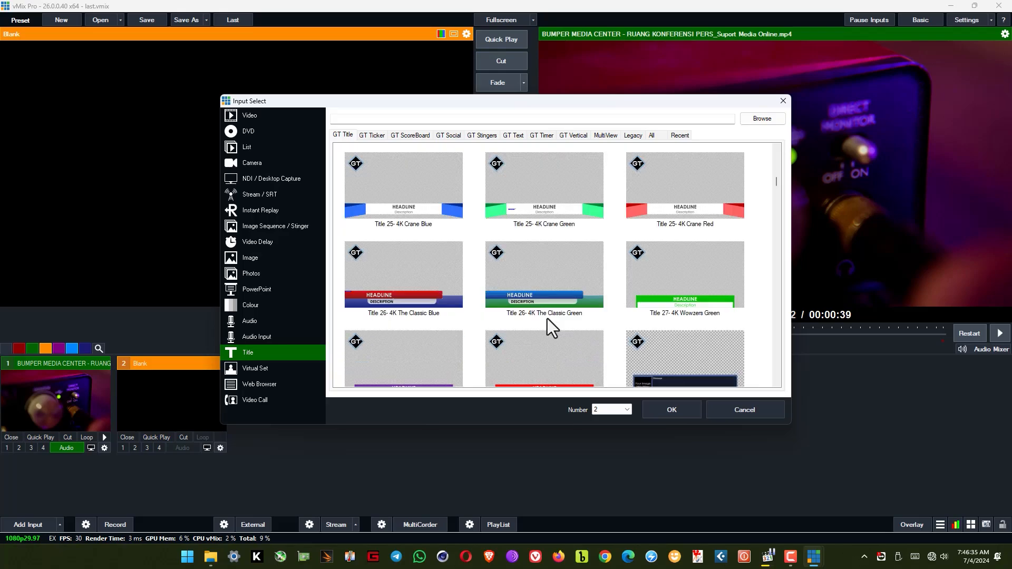
scroll("down", 3)
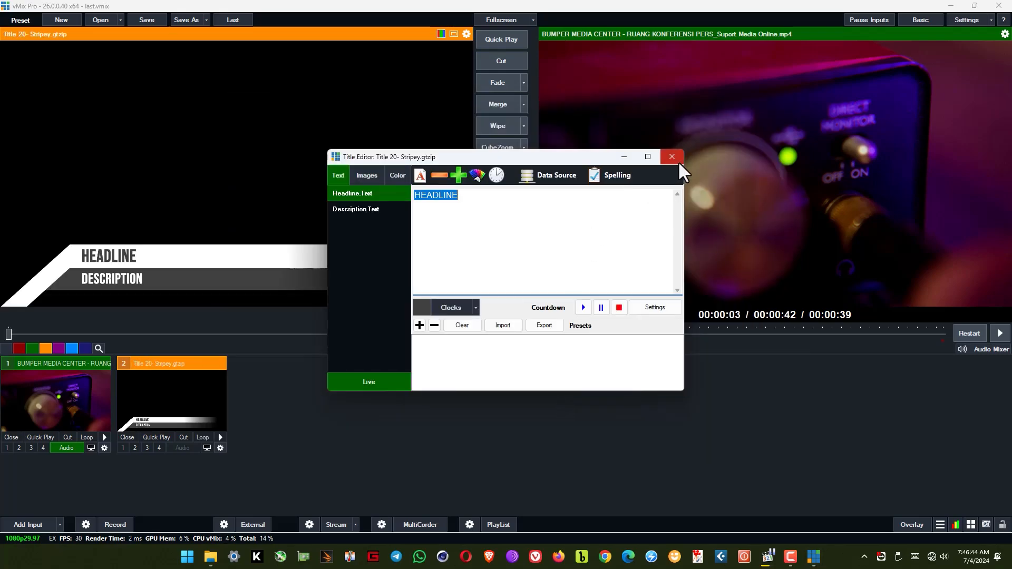
left_click(672, 157)
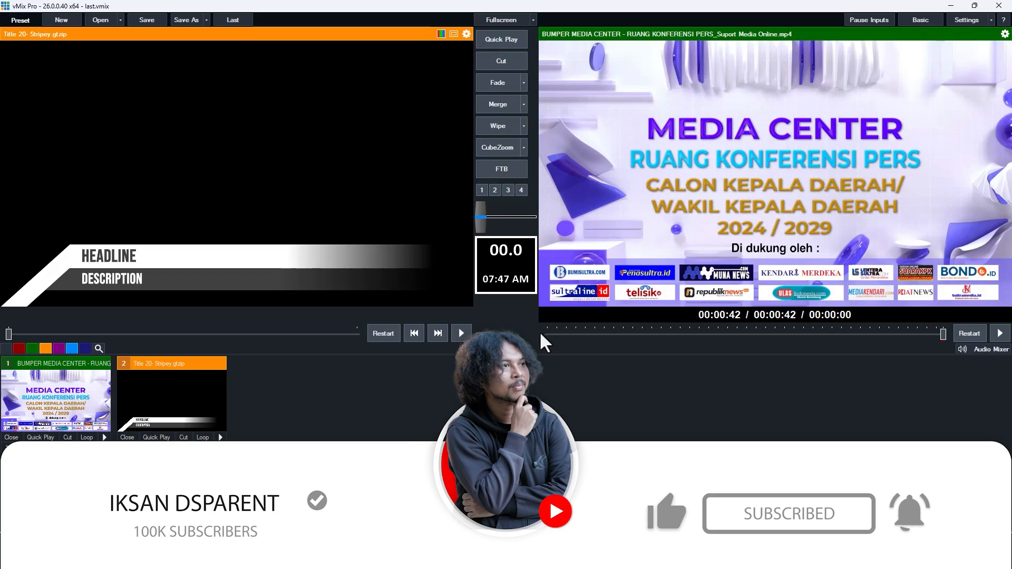
mouse_move(704, 409)
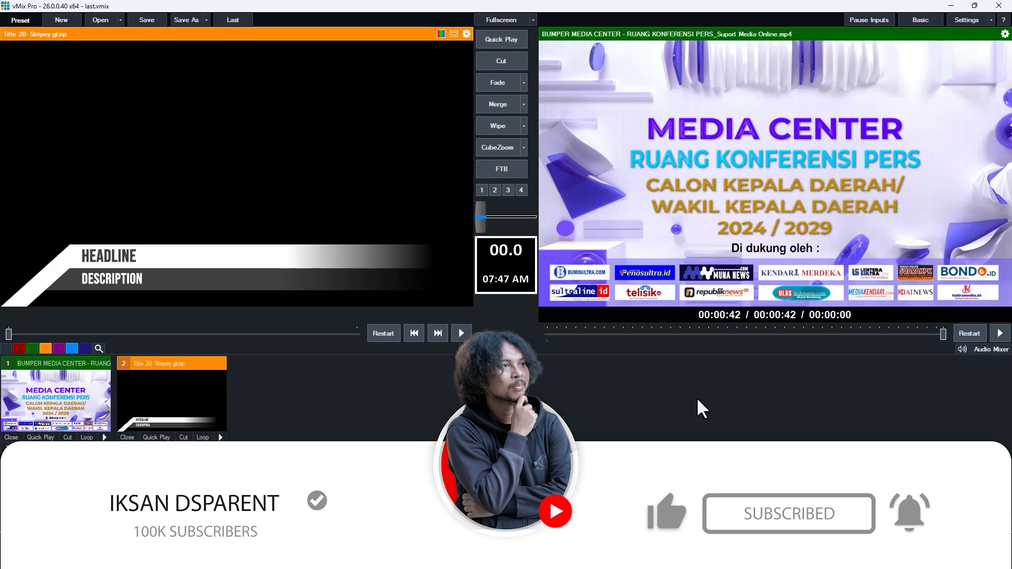
mouse_move(924, 7)
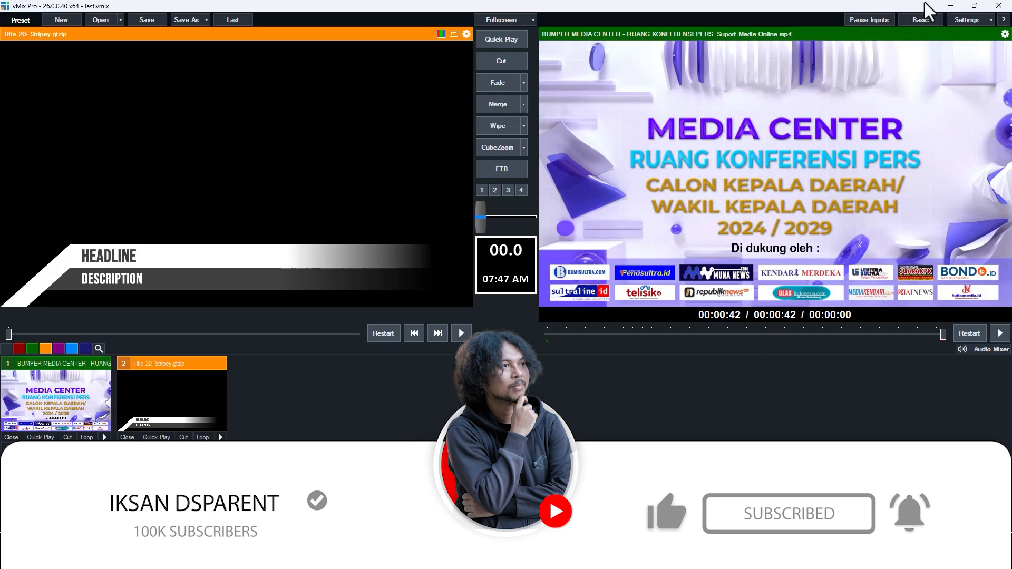